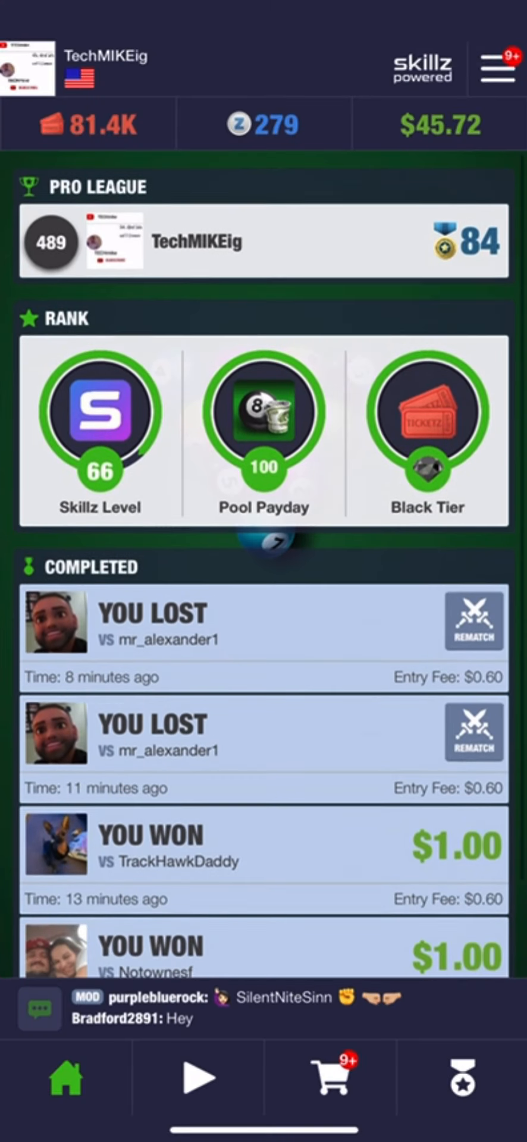
Go from the home screen to the Trophies collection
click(490, 67)
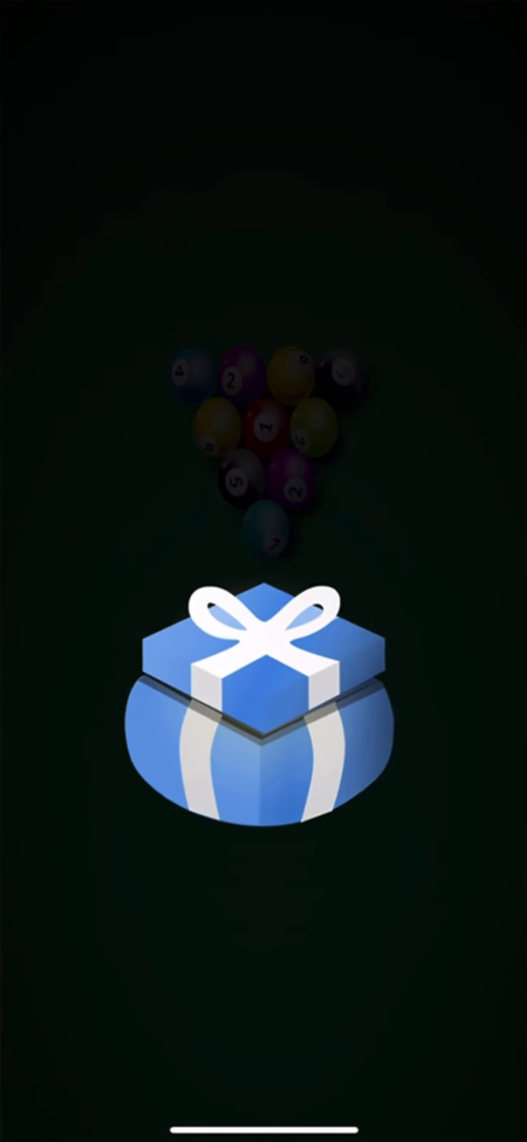
Collect gift prizes from completed pro tournament trophies through 3000 and 4000
click(263, 737)
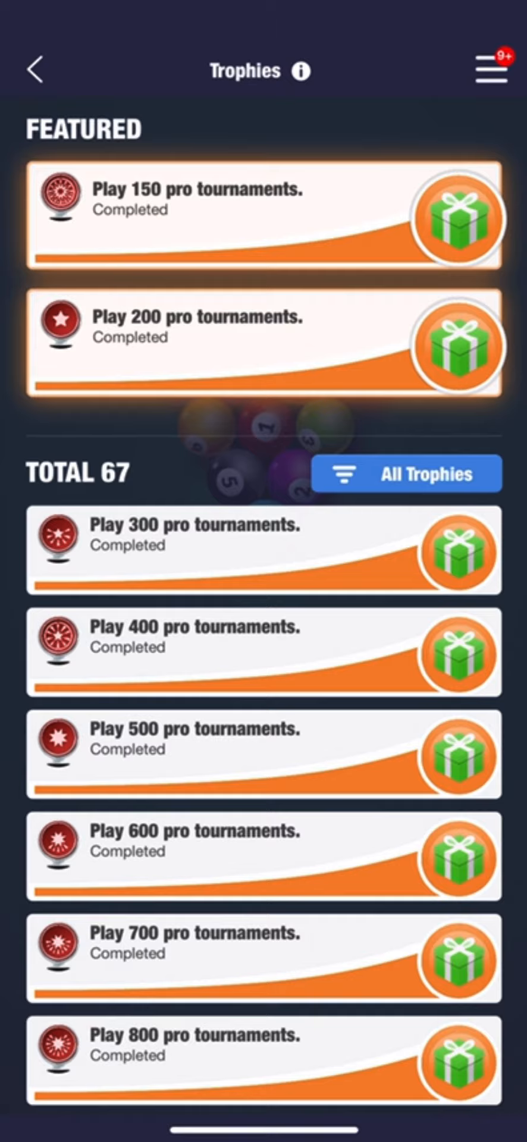
scroll(down, 3)
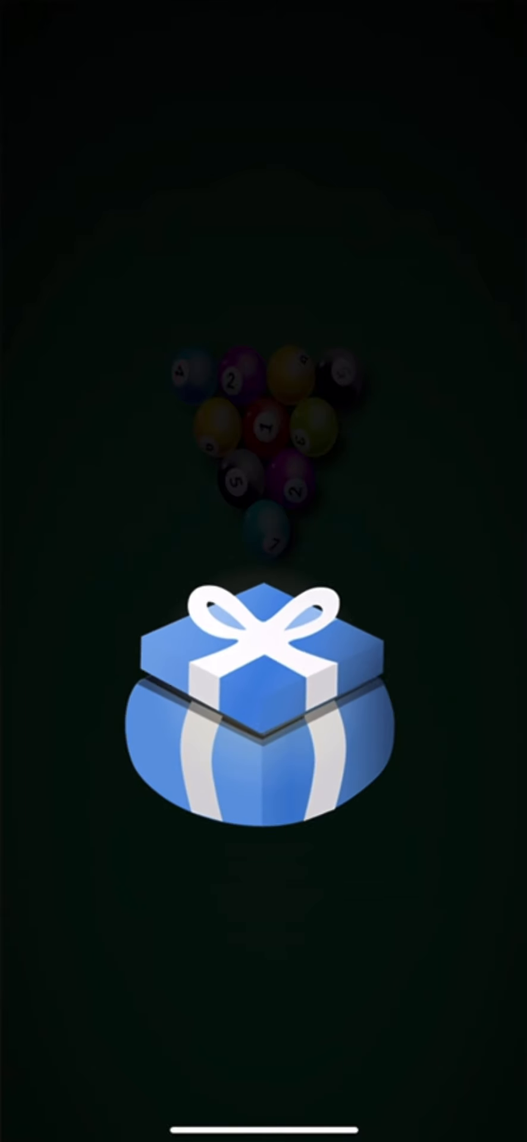
click(263, 714)
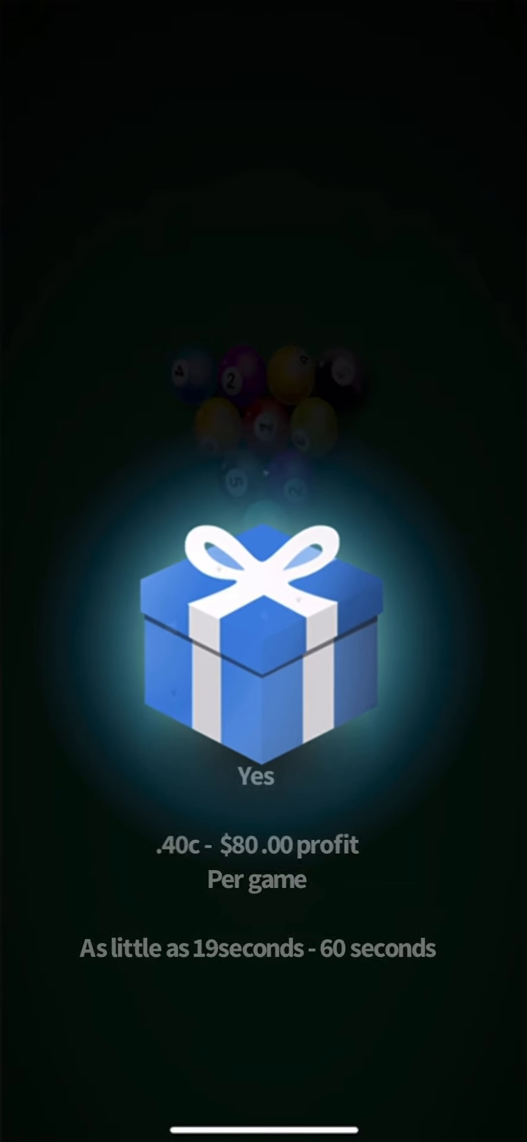
click(255, 641)
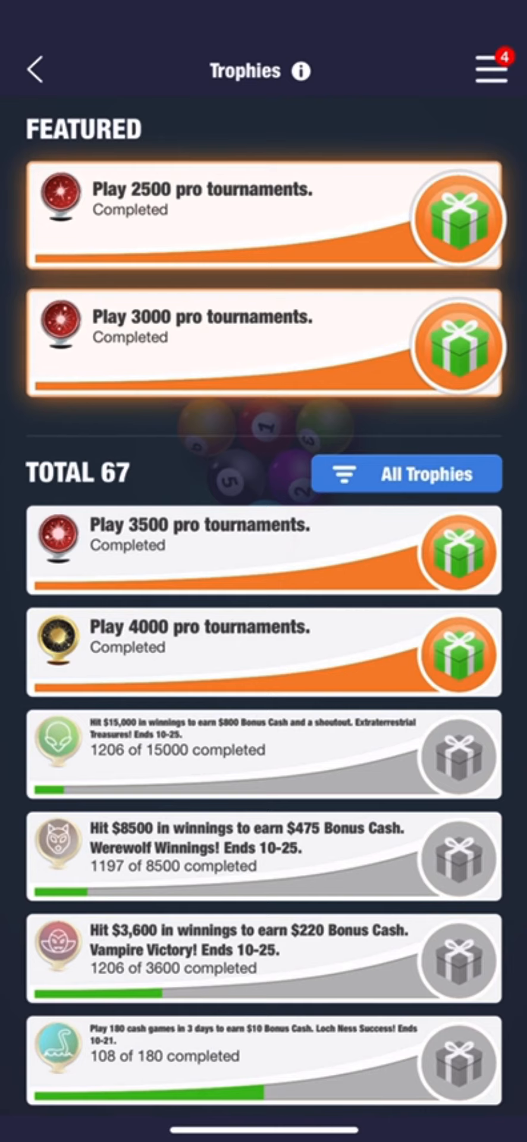
Scroll to the last pending trophy gift and collect its 20K Ticketz prize
scroll(down, 3)
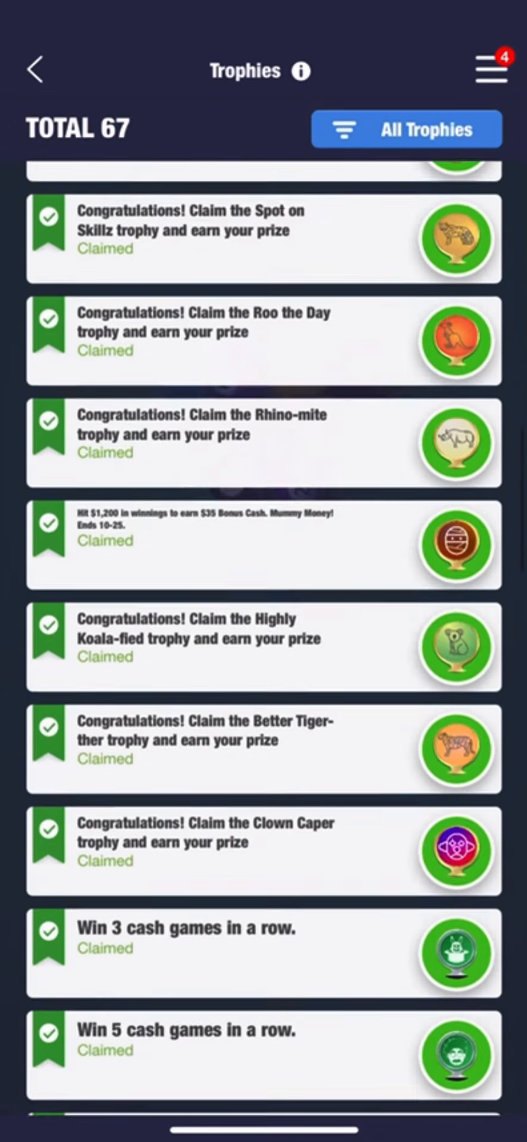
scroll(down, 3)
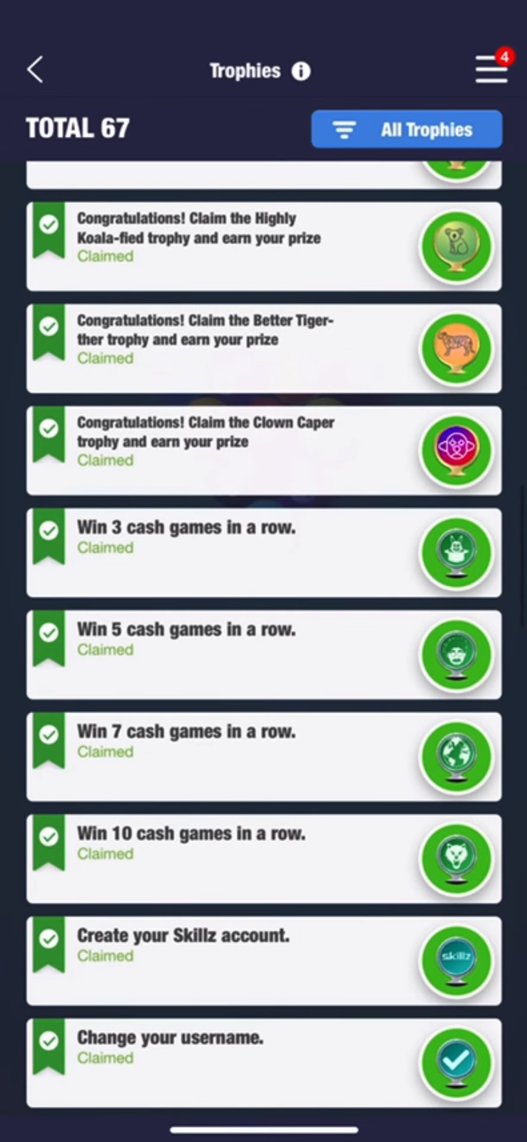
scroll(down, 3)
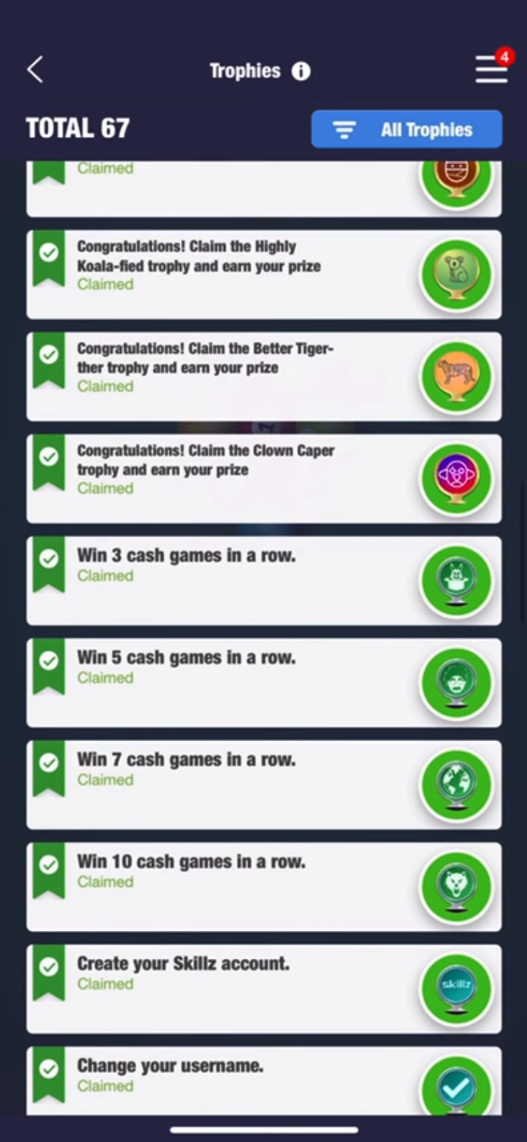
scroll(down, 3)
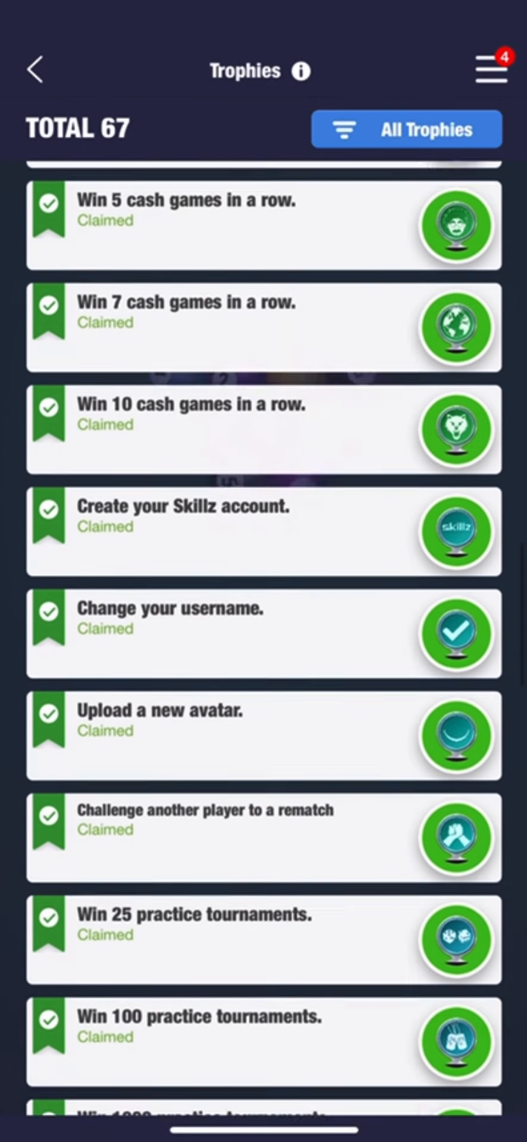
scroll(down, 3)
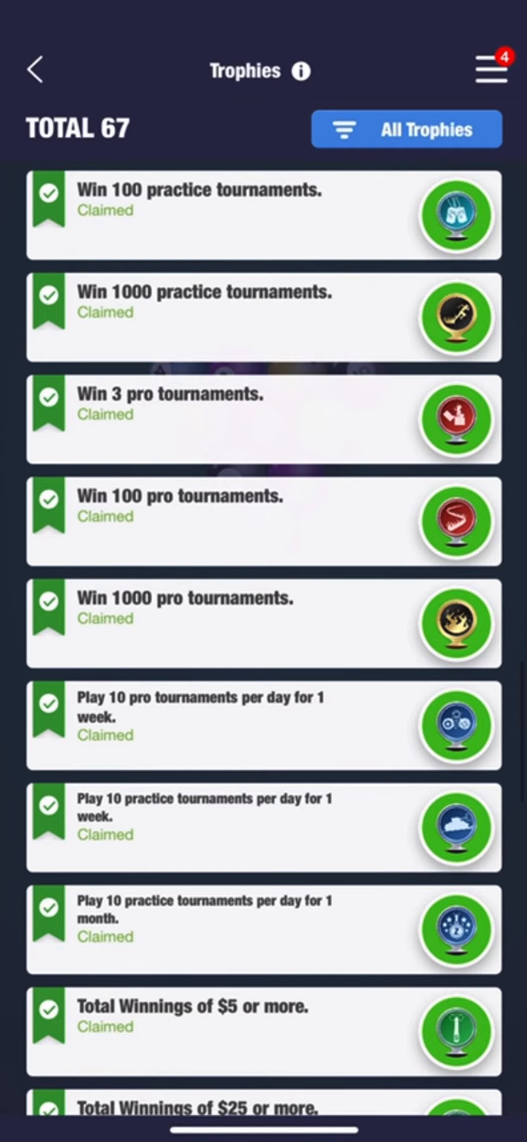
scroll(down, 3)
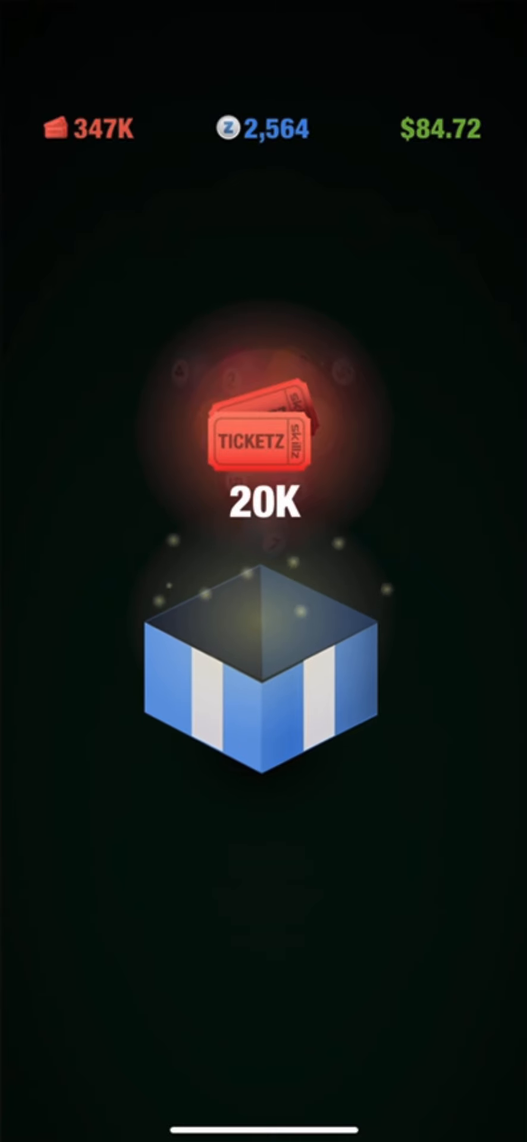
click(260, 688)
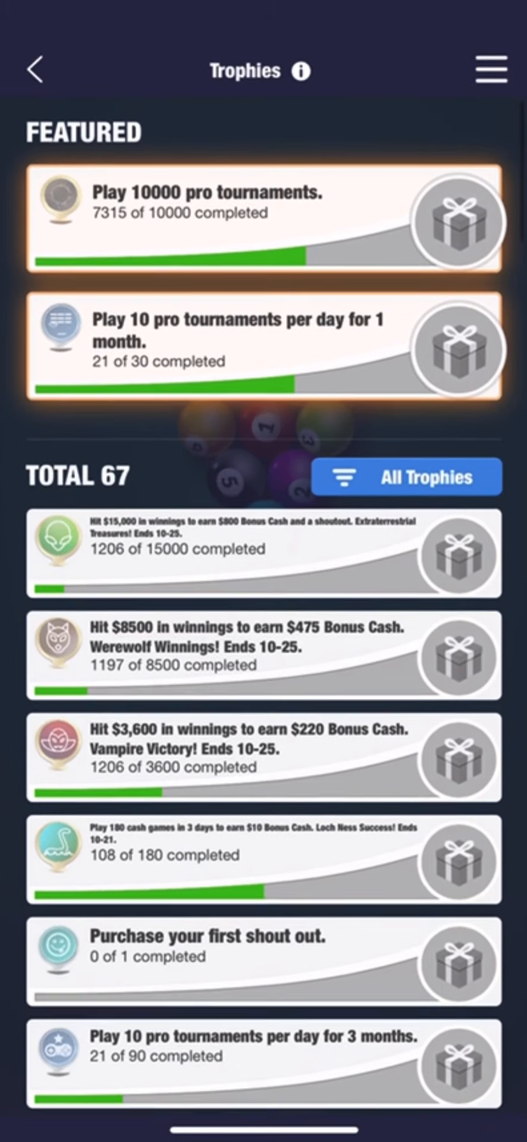
Filter the trophy list to In Progress and scroll through it
click(412, 476)
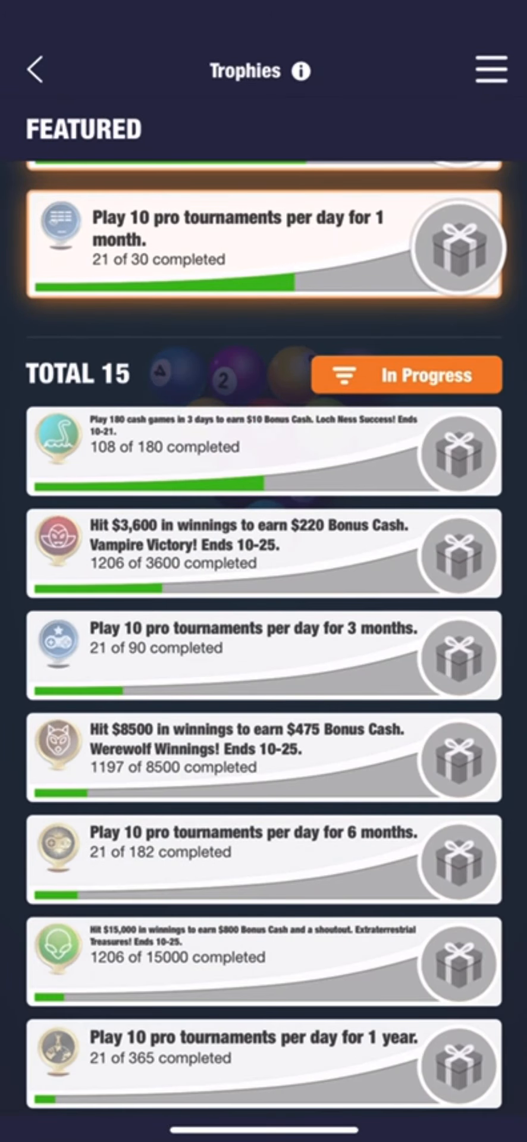
scroll(down, 3)
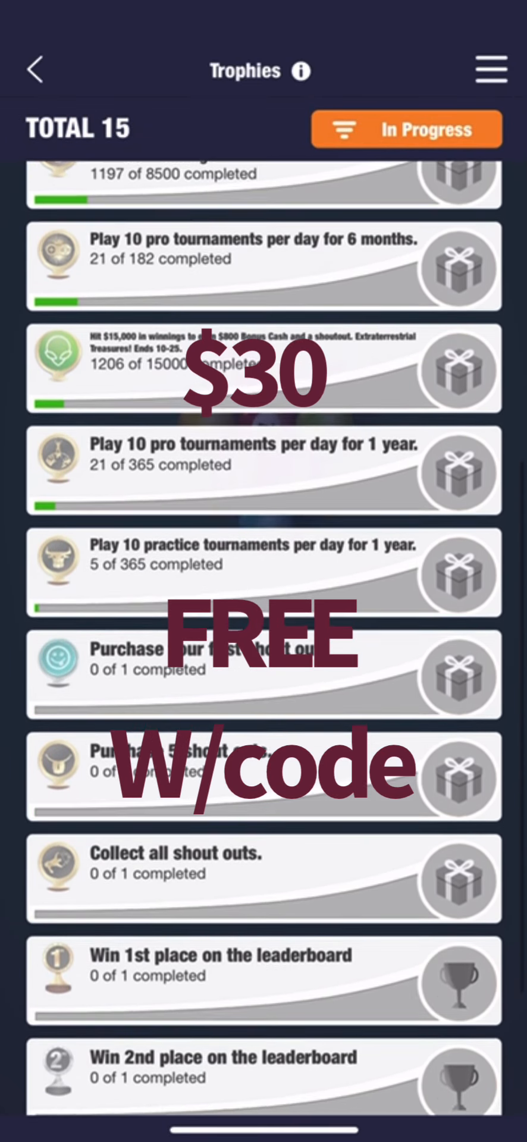
scroll(down, 3)
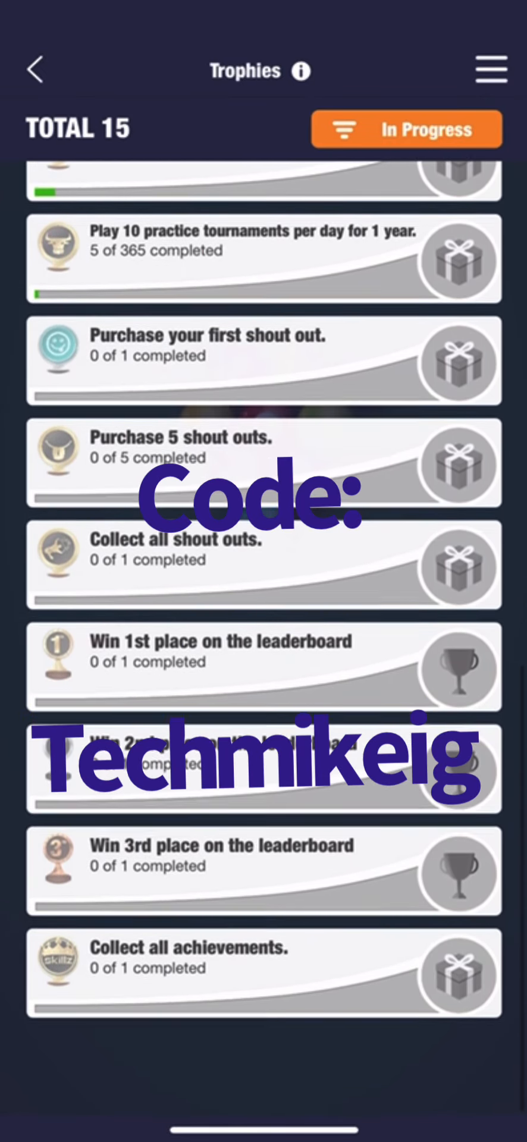
scroll(down, 3)
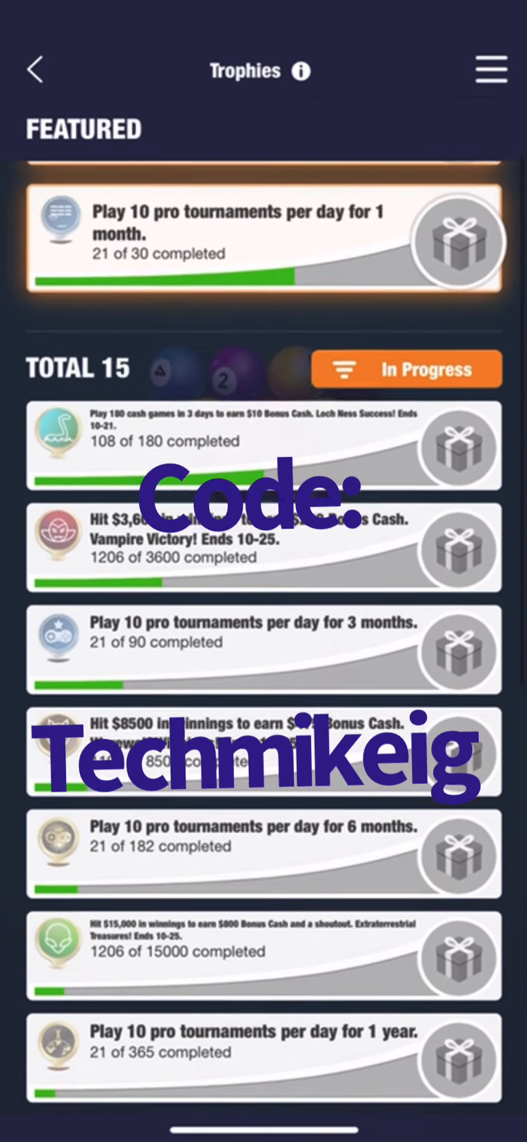
scroll(down, 3)
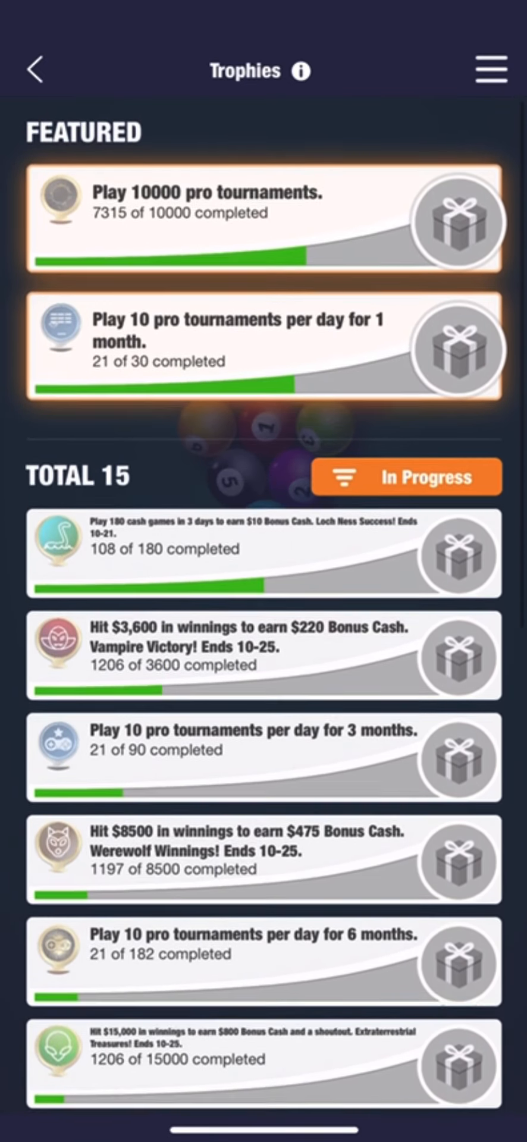
Switch the filter to Completed and scroll through the 52 completed trophies
click(408, 476)
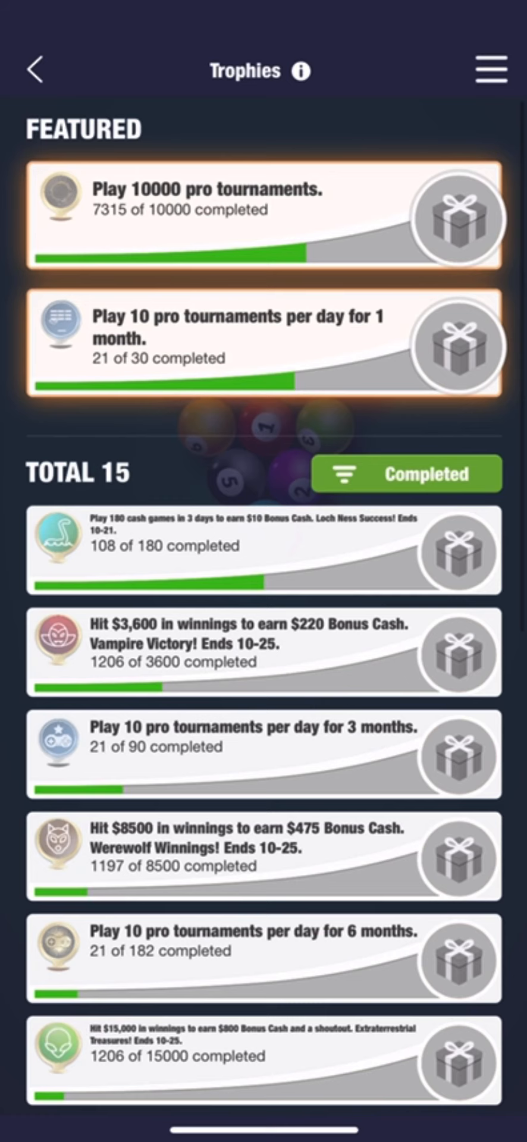
click(406, 474)
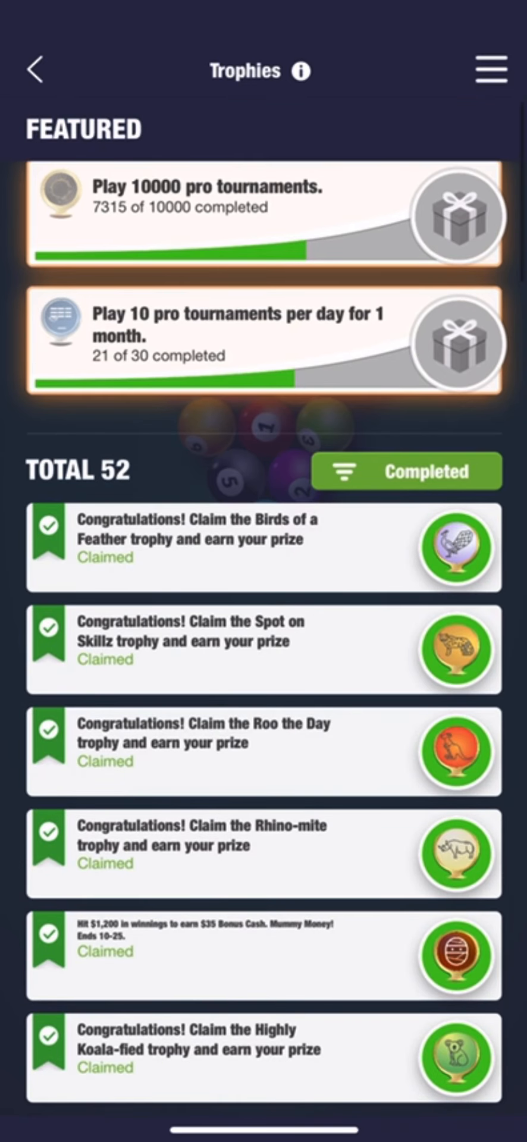
scroll(down, 3)
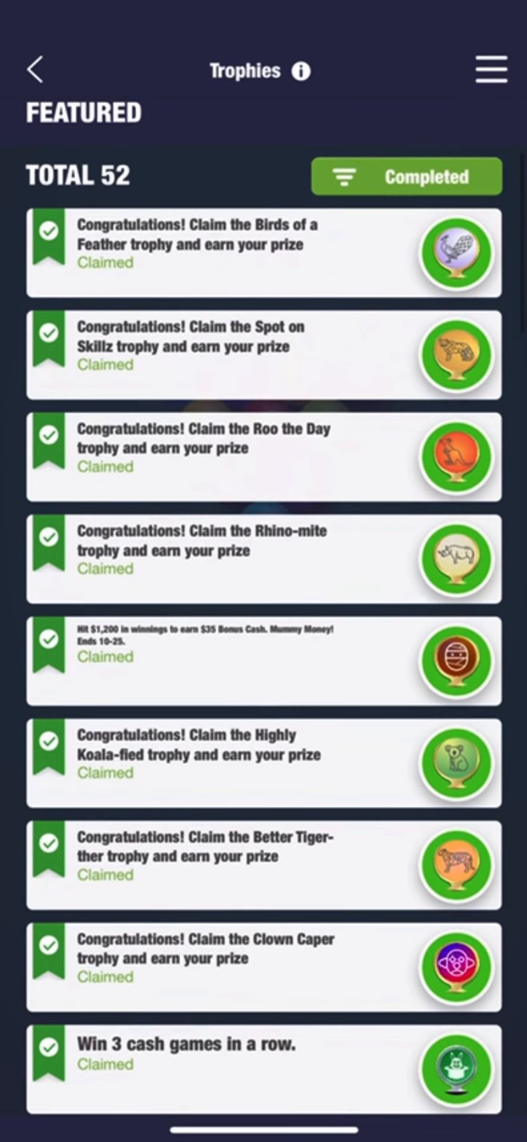
scroll(down, 3)
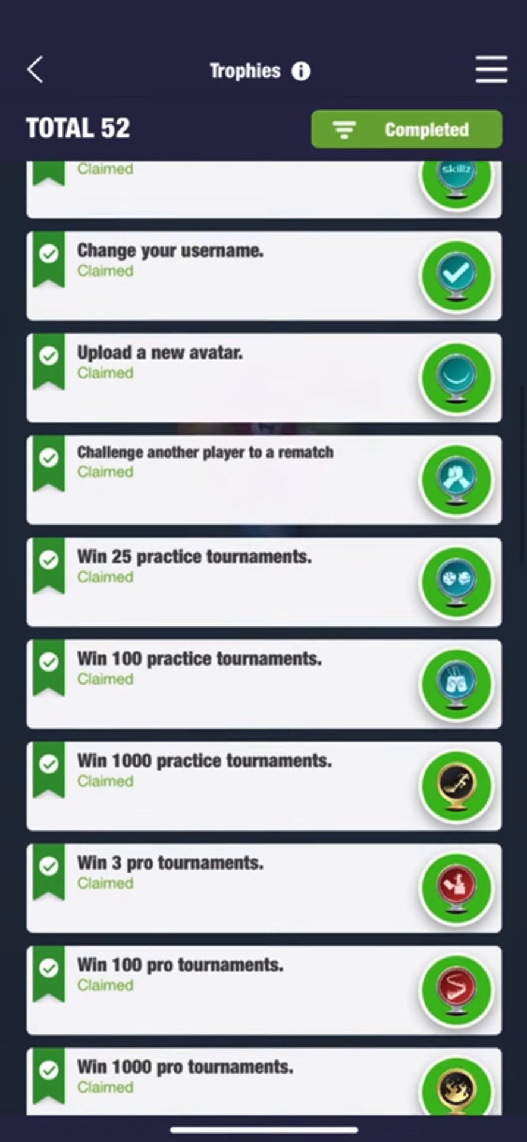
scroll(down, 3)
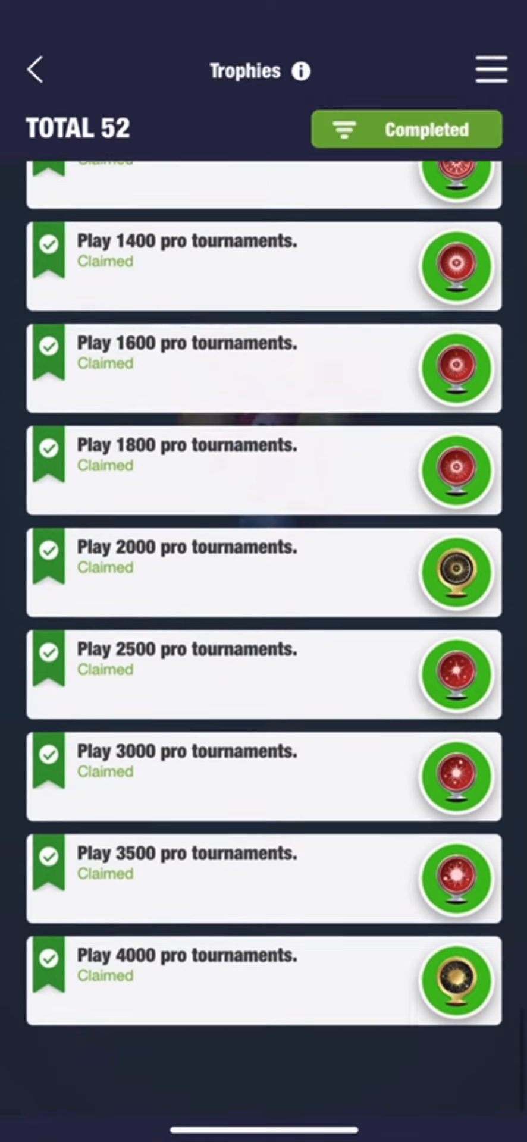
scroll(down, 3)
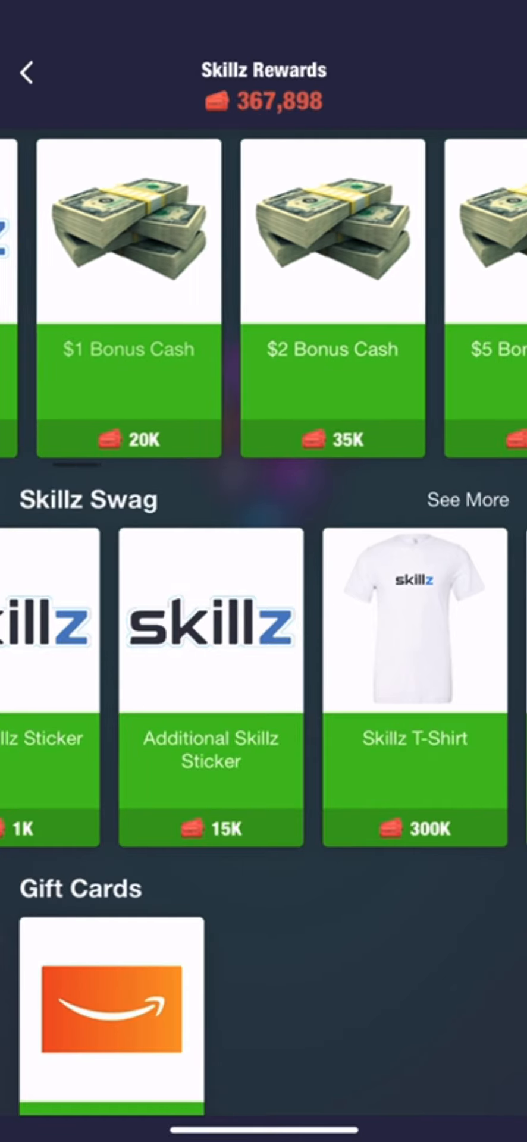
Browse the Skillz Rewards store carousels, from Bonus Cash up to cars
scroll(left, 3)
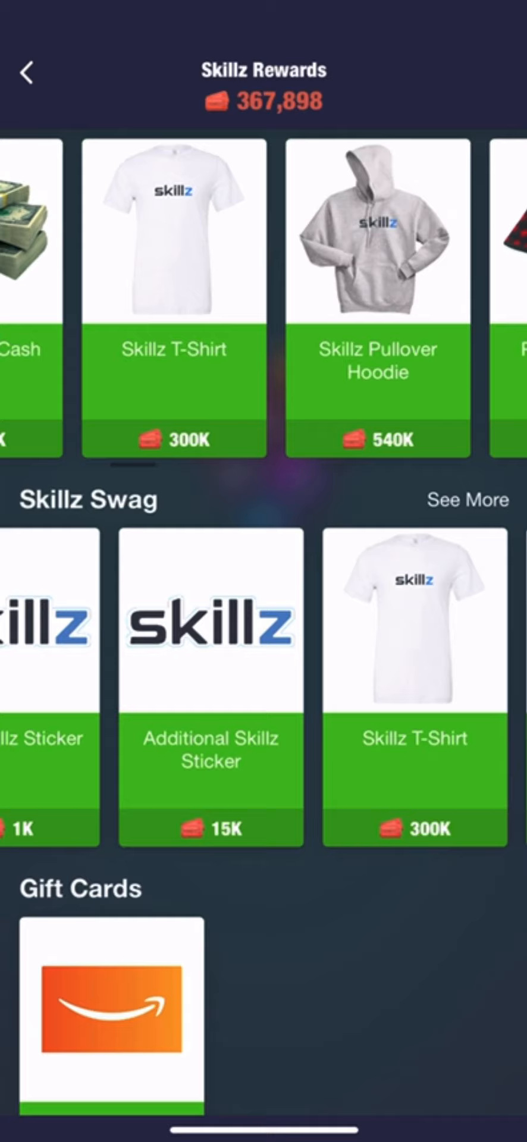
scroll(left, 3)
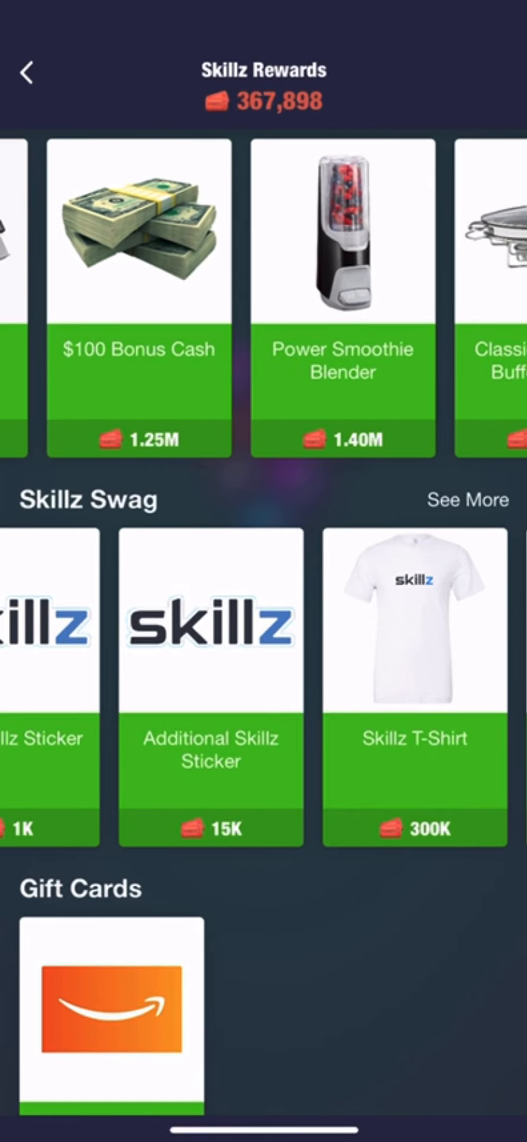
scroll(left, 3)
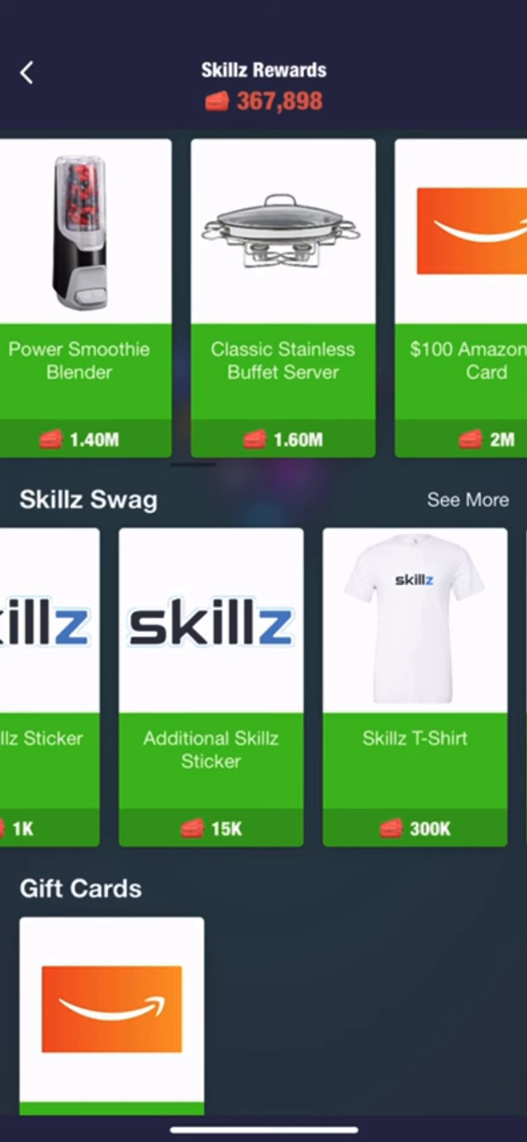
scroll(left, 3)
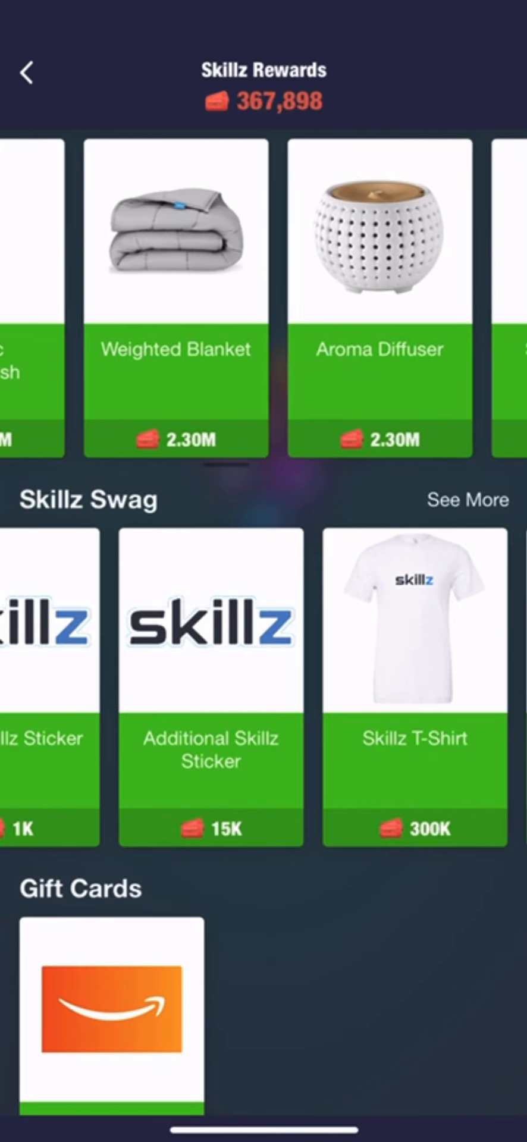
scroll(left, 3)
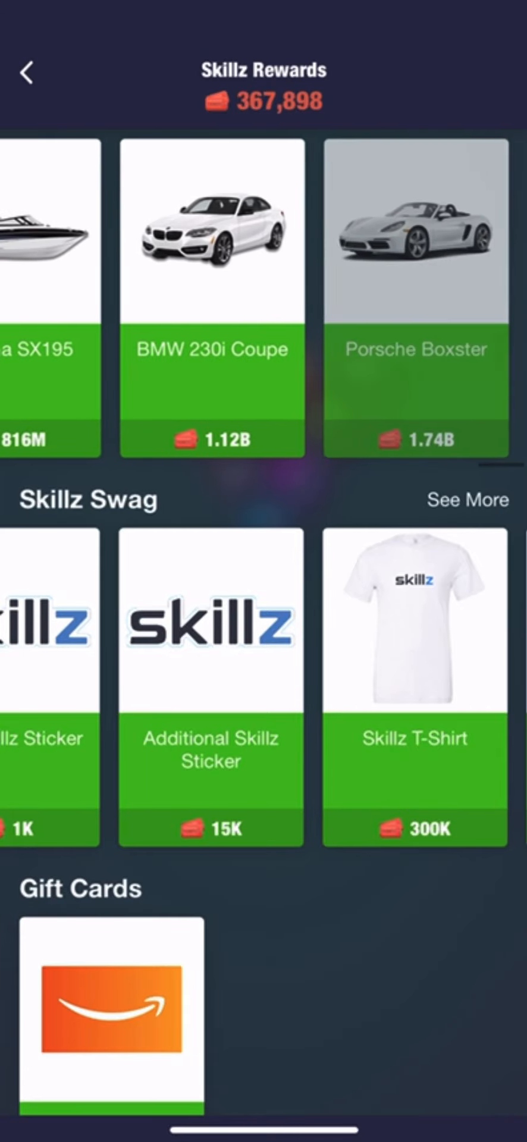
scroll(left, 3)
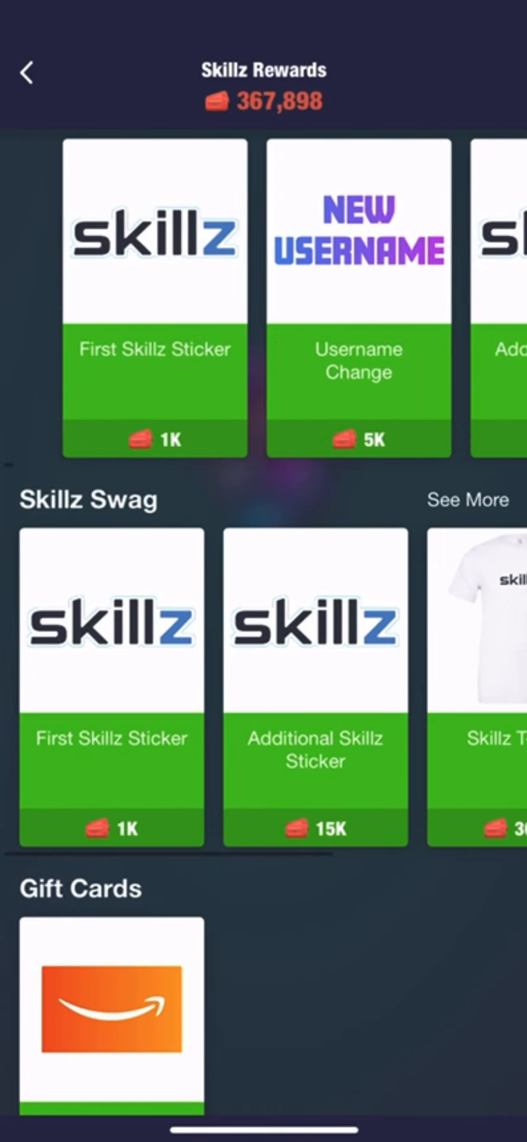
scroll(down, 3)
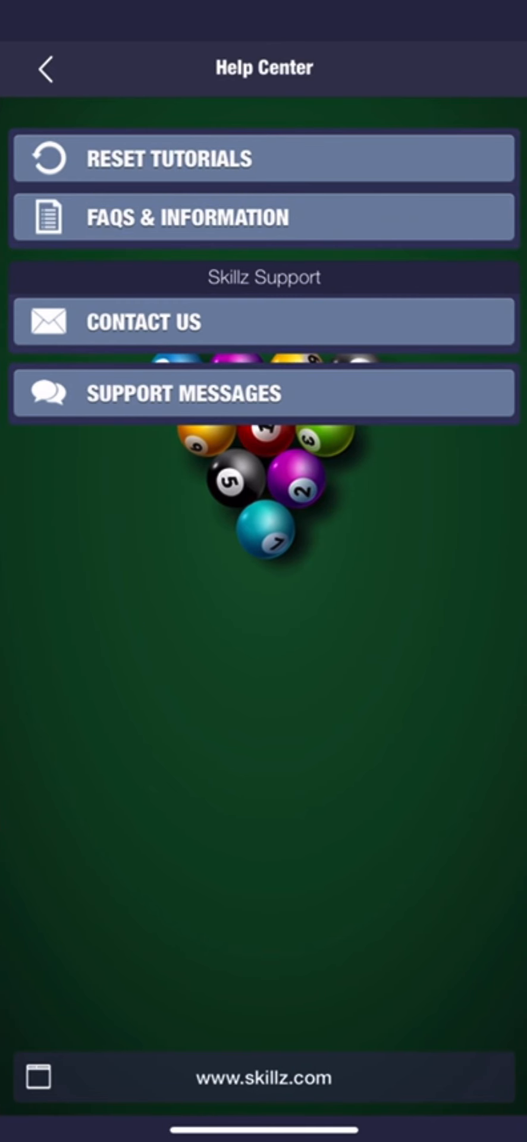
Open Contact Us and type 'Oh My God!!! THANK YOU SO SO SO MUCH GUYS!!!!!'
click(144, 322)
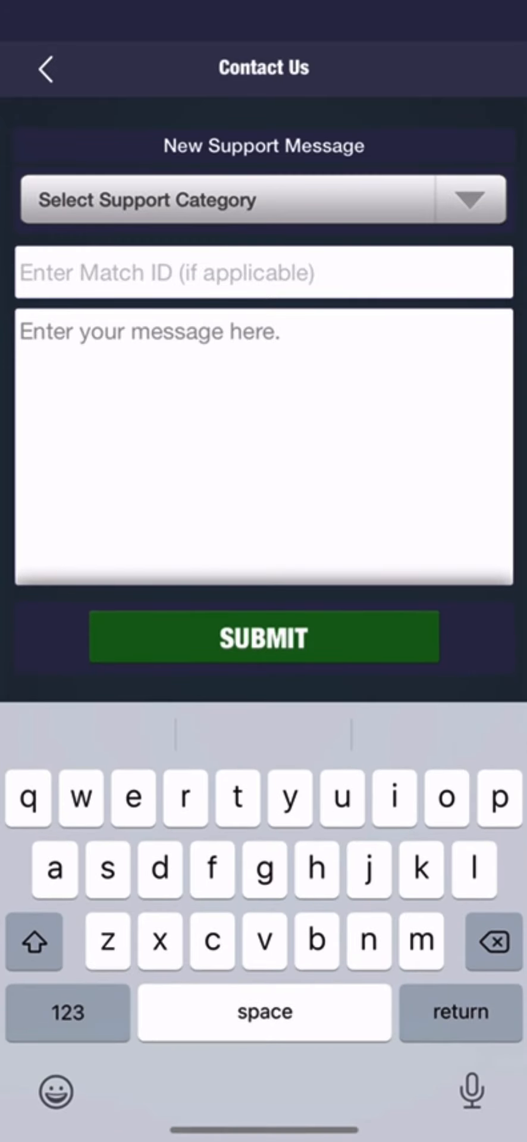
text(Oh)
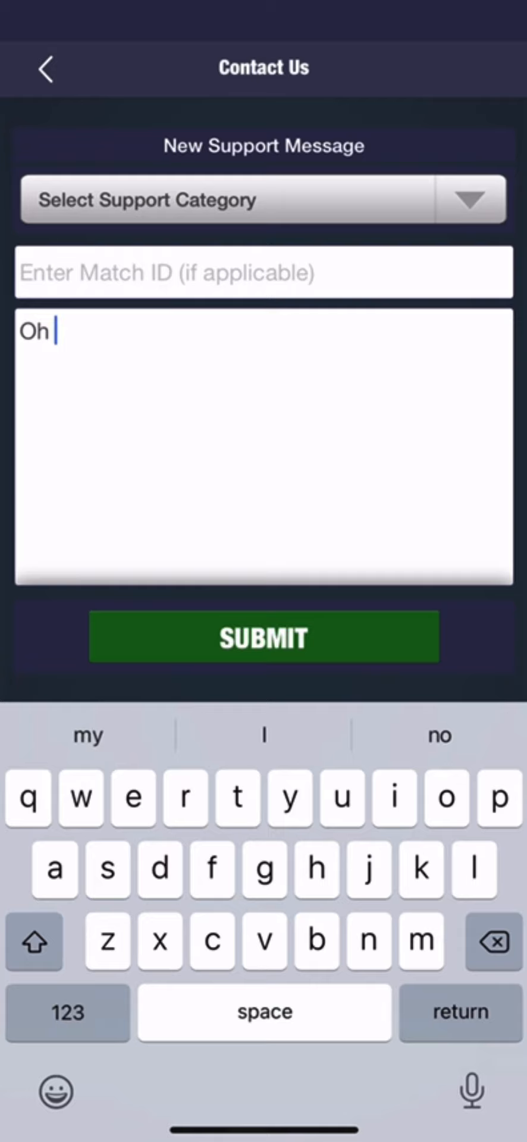
text(My God!!!)
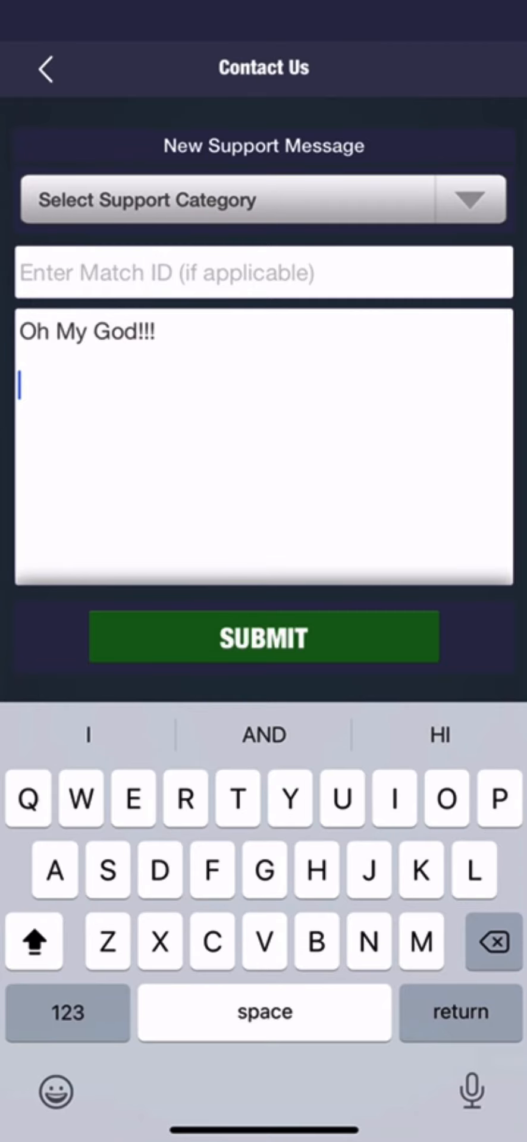
text(THANK Y)
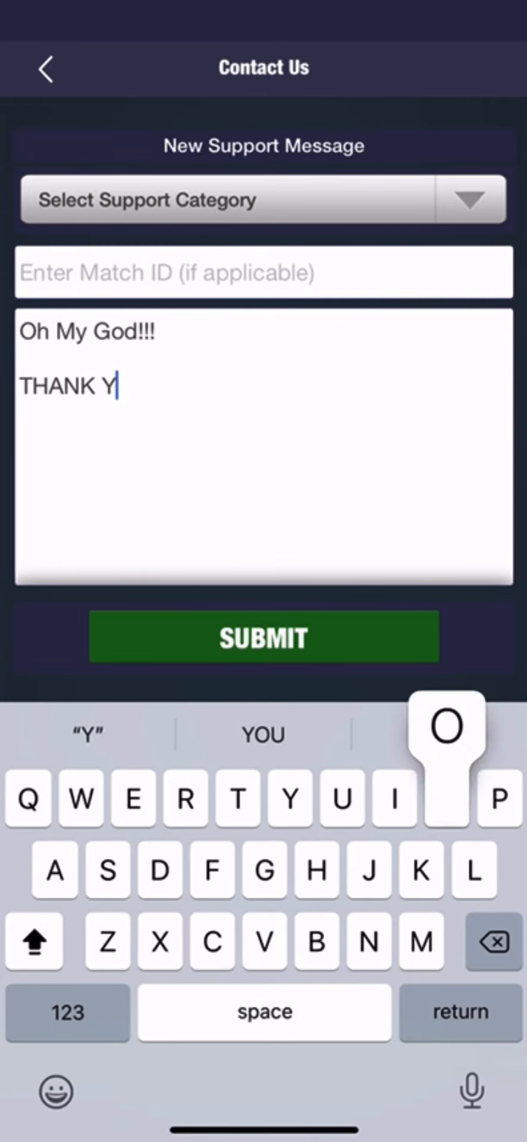
text(OU SO SO)
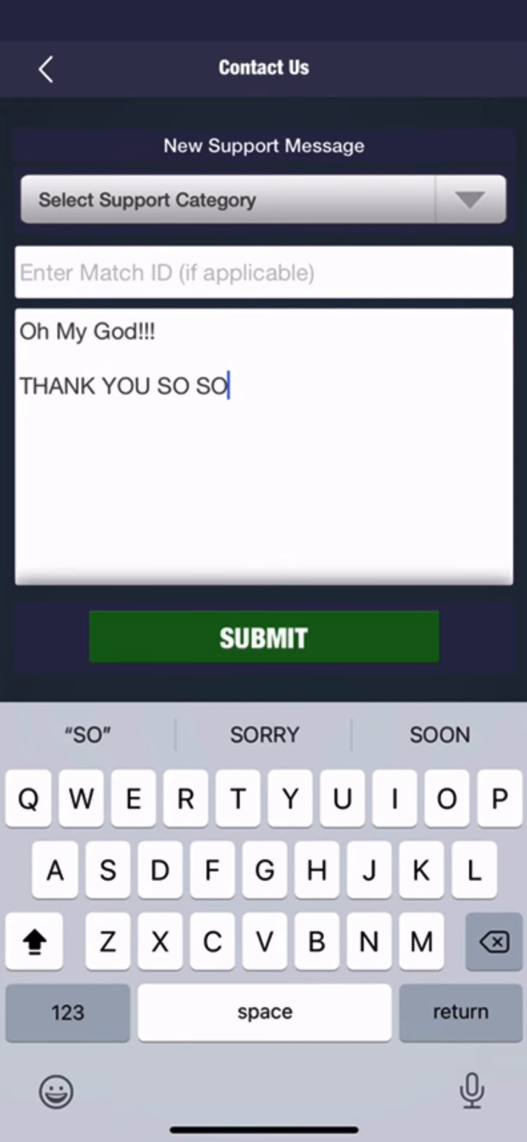
text(SO MUCH)
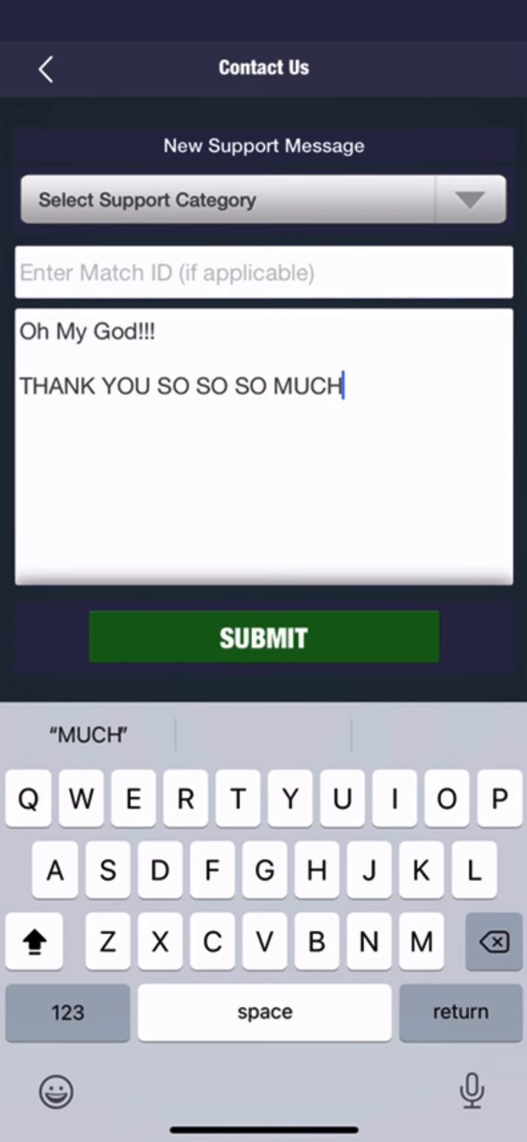
text(GUYS)
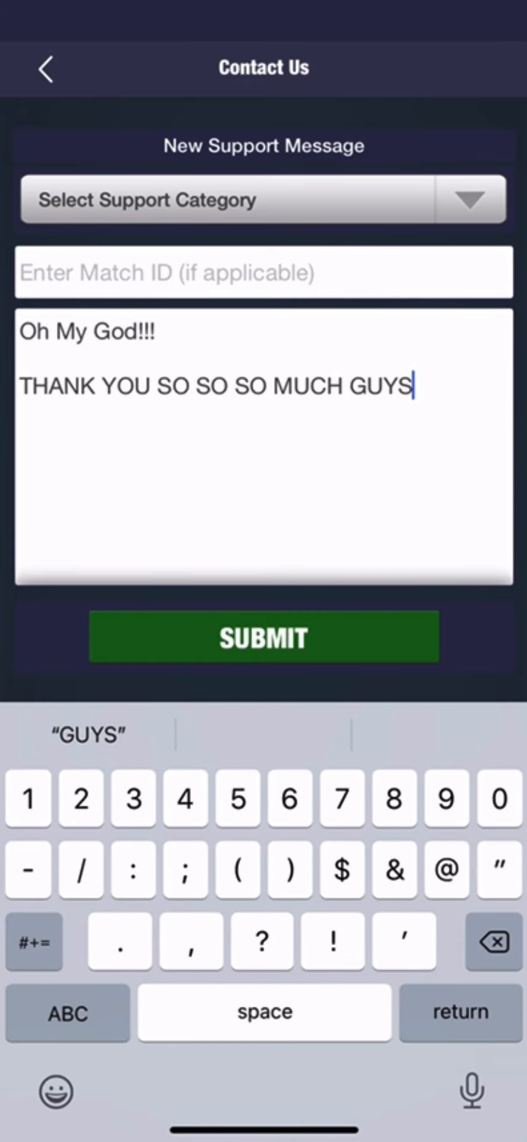
text(!!!!!)
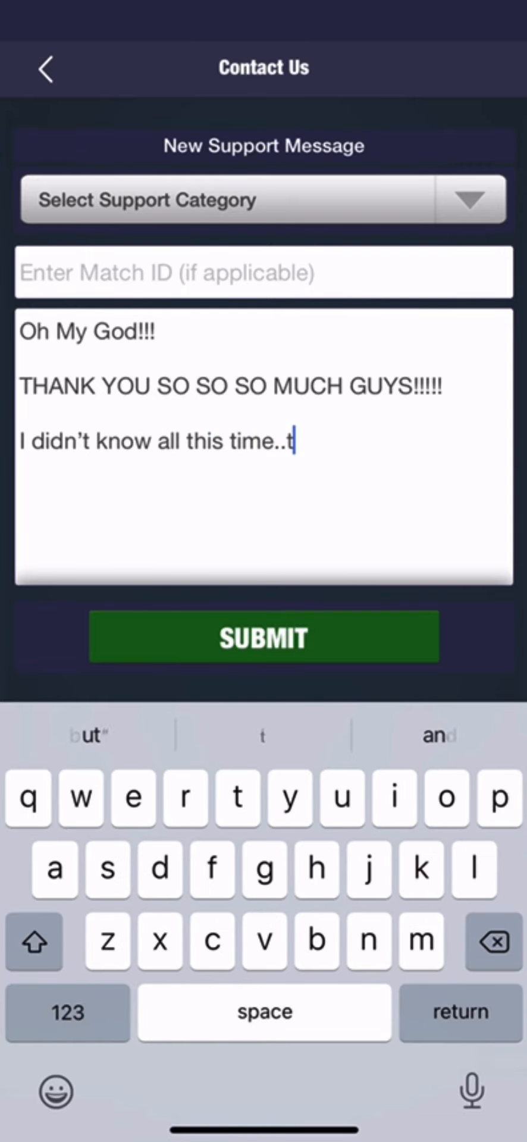
Type 'these trophies that I earned— HAD A GIFT INSIDE !!!!!' with a gift emoji
text(hese tei)
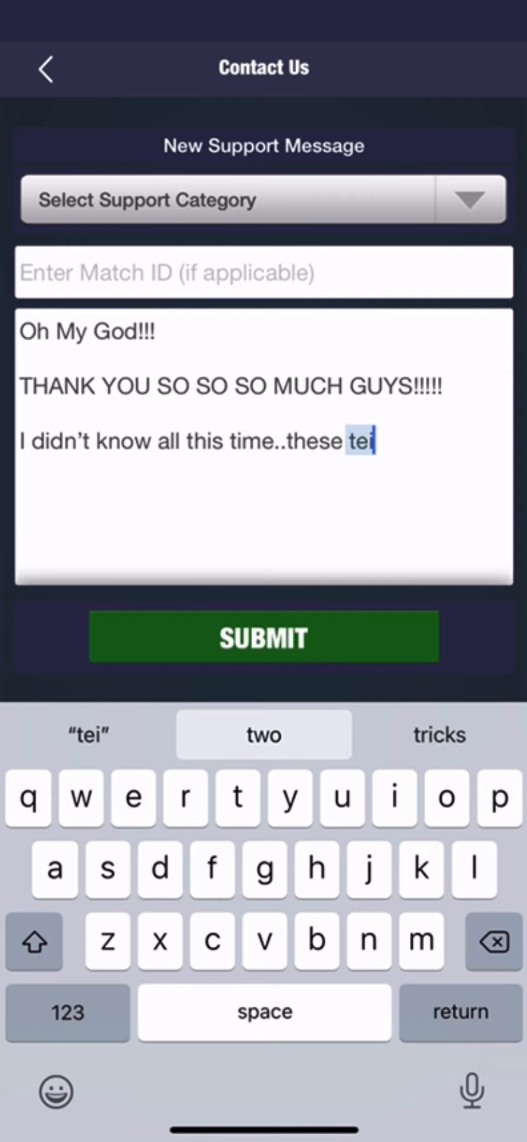
key(Backspace)
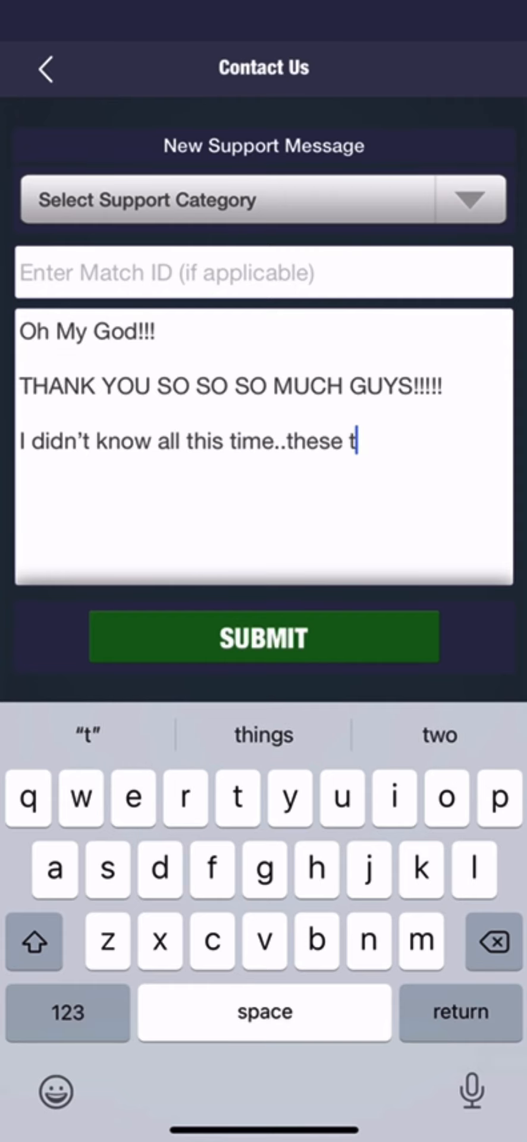
text(rophies 🏆 that I)
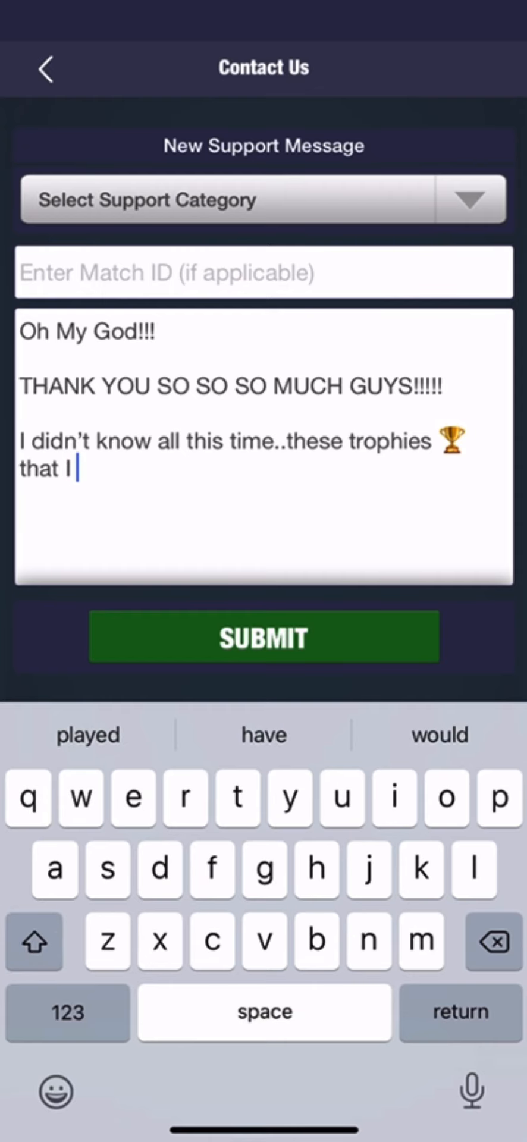
text(e)
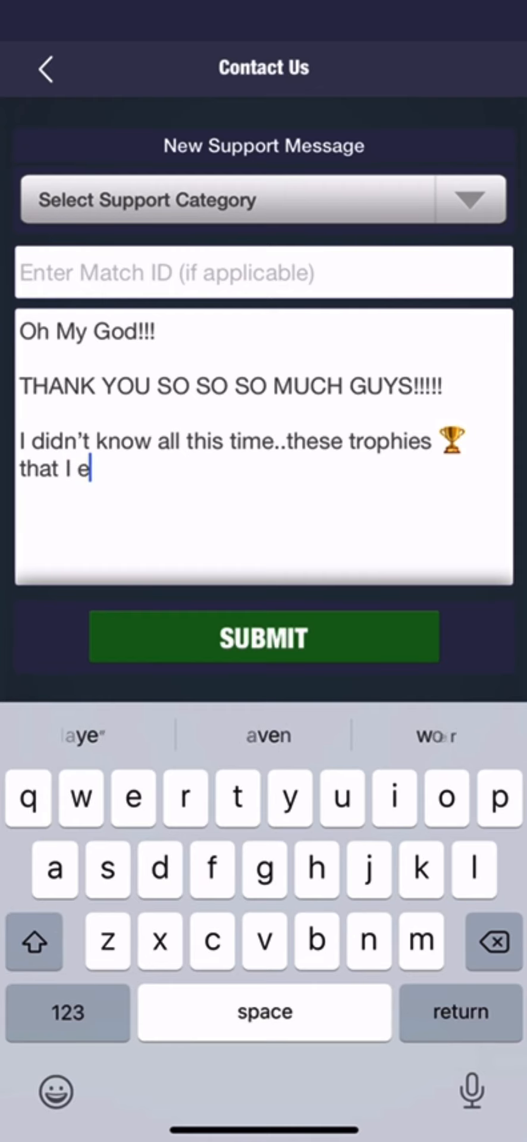
text(arned—)
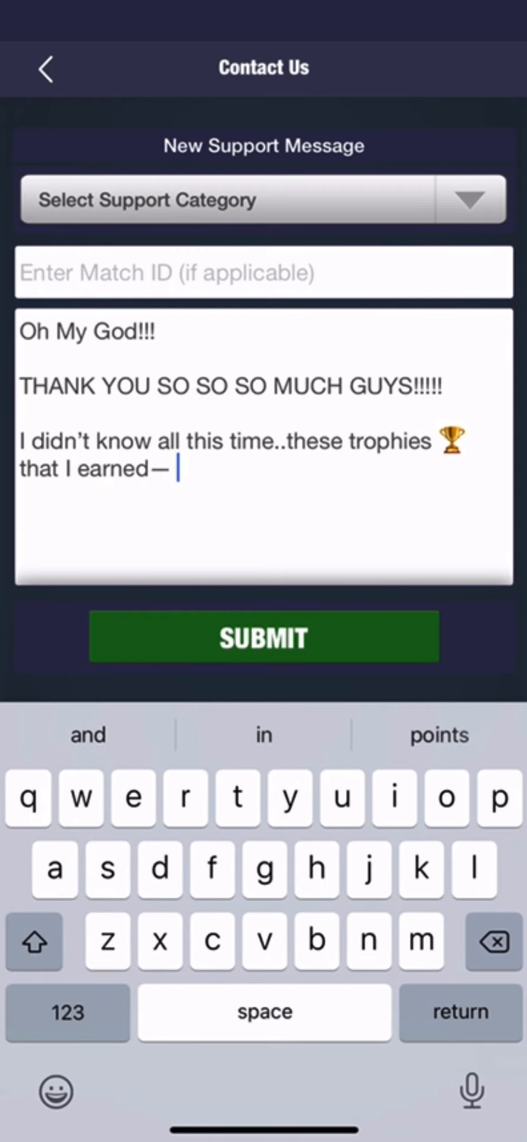
text(HAD A)
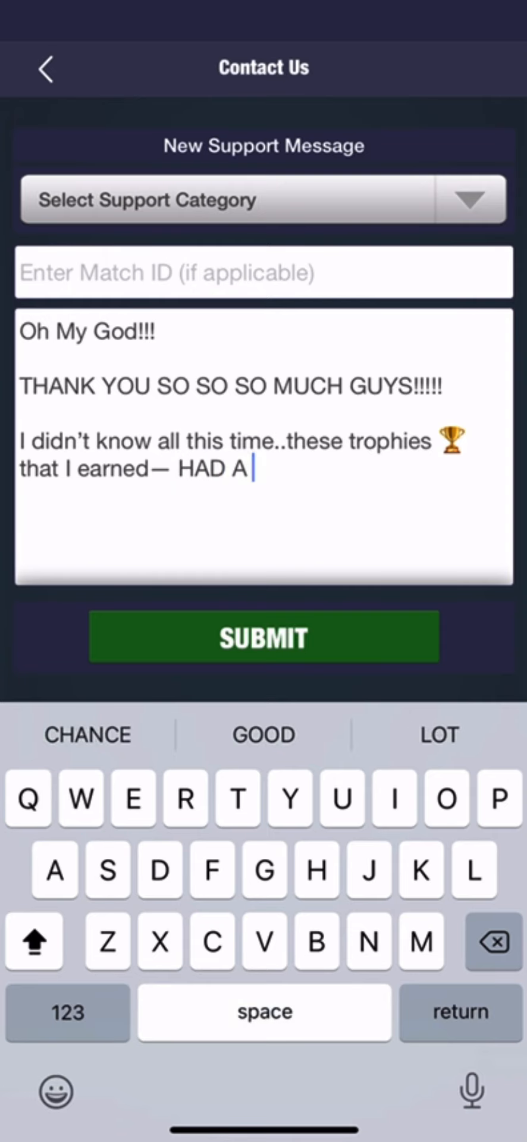
text(GIFT)
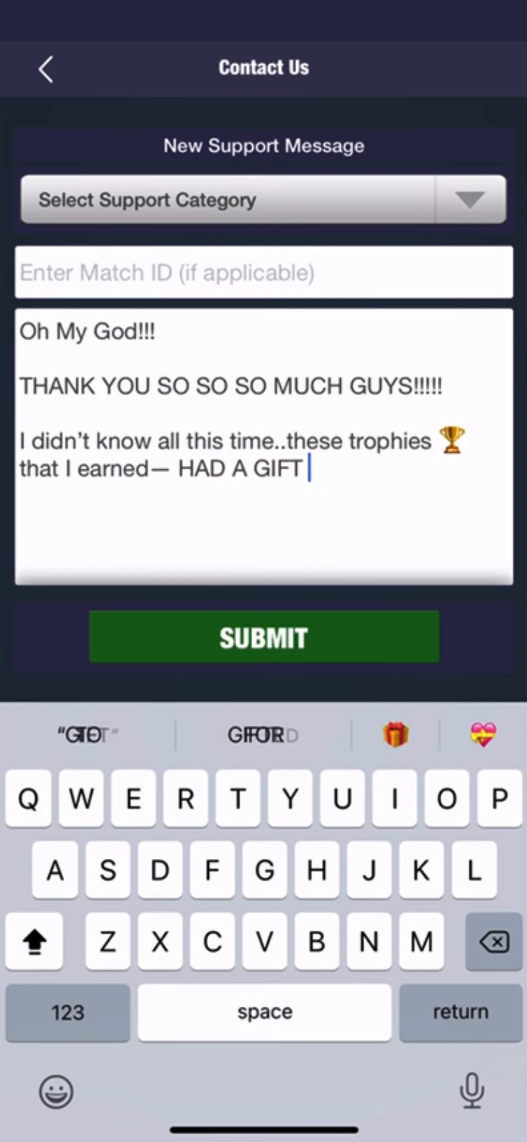
click(392, 734)
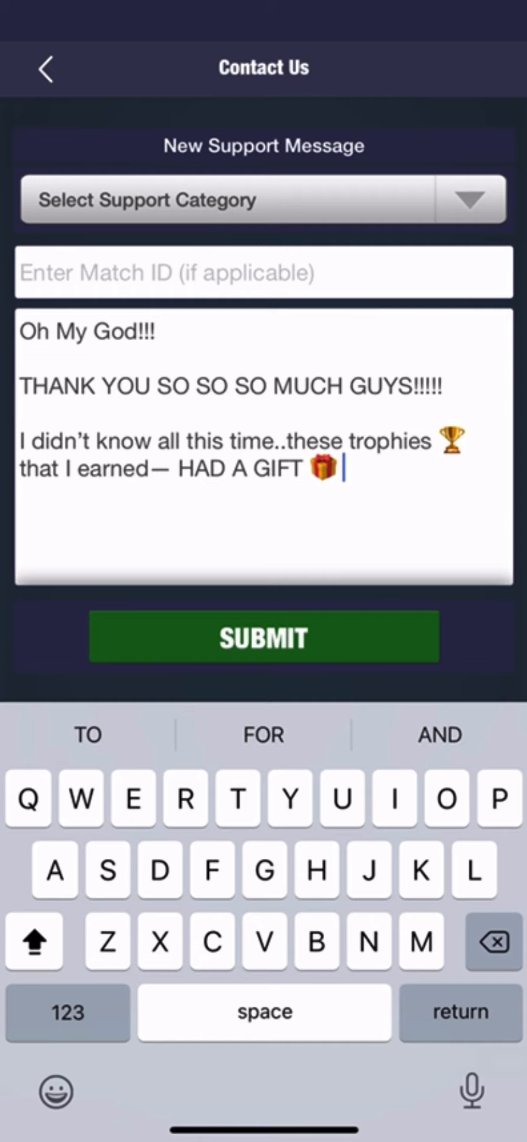
text(INSIDE)
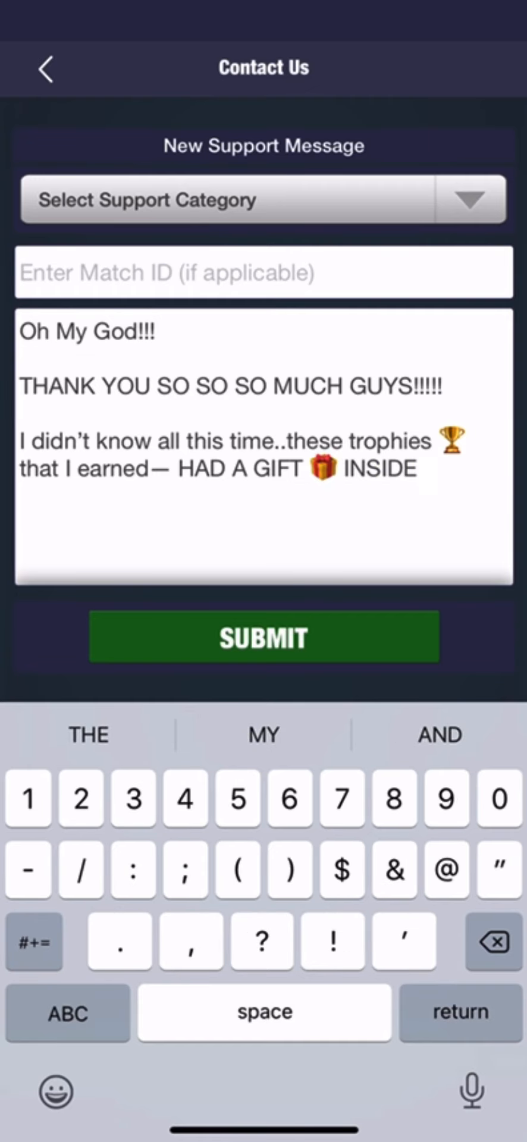
text(!!!!!)
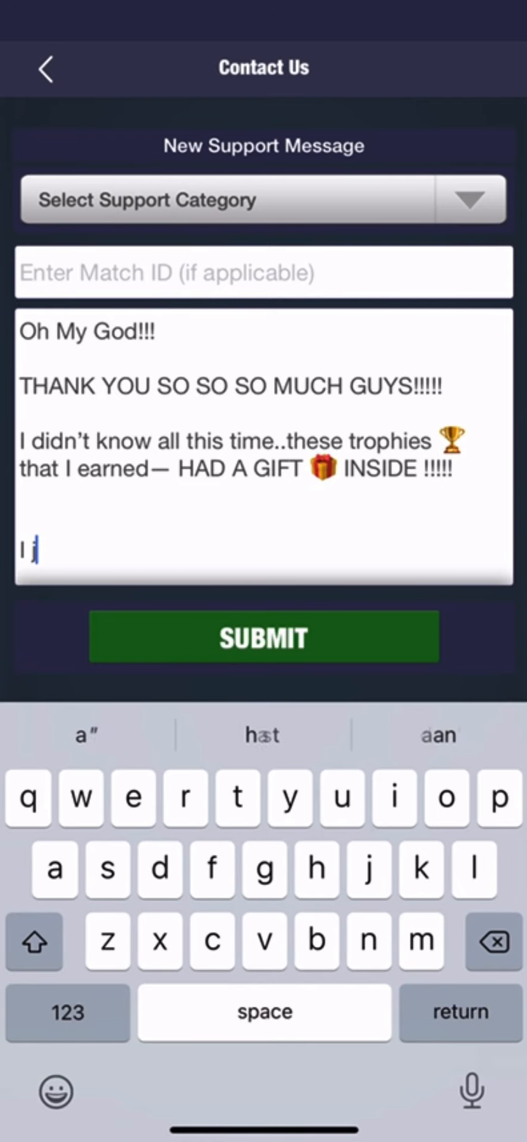
Type that they looked at their trophies and found so many gifts in them
text(ust)
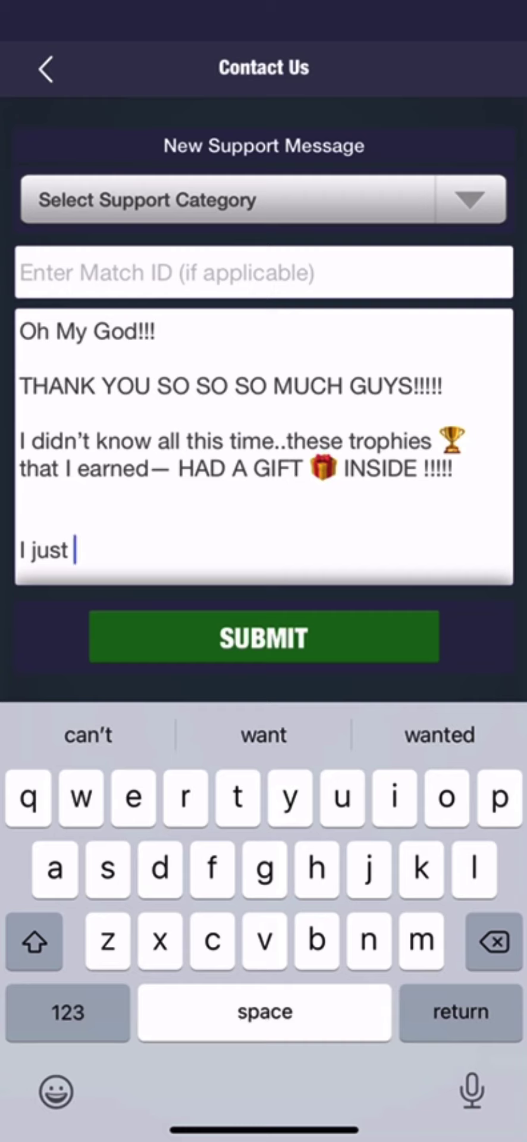
key(backspace)
text(saw a guy happen to have more trophies then)
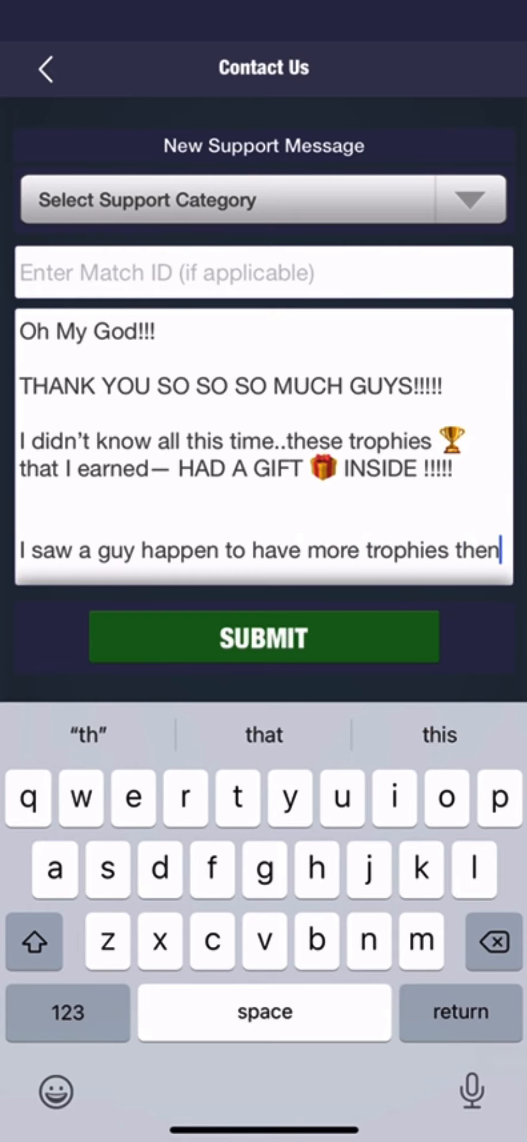
text(me and I)
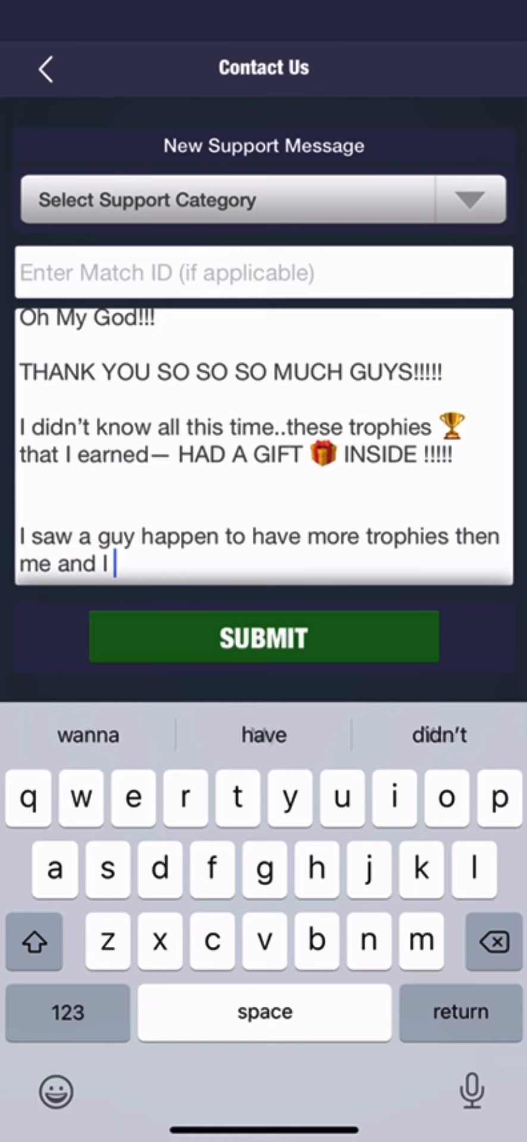
text(looked at)
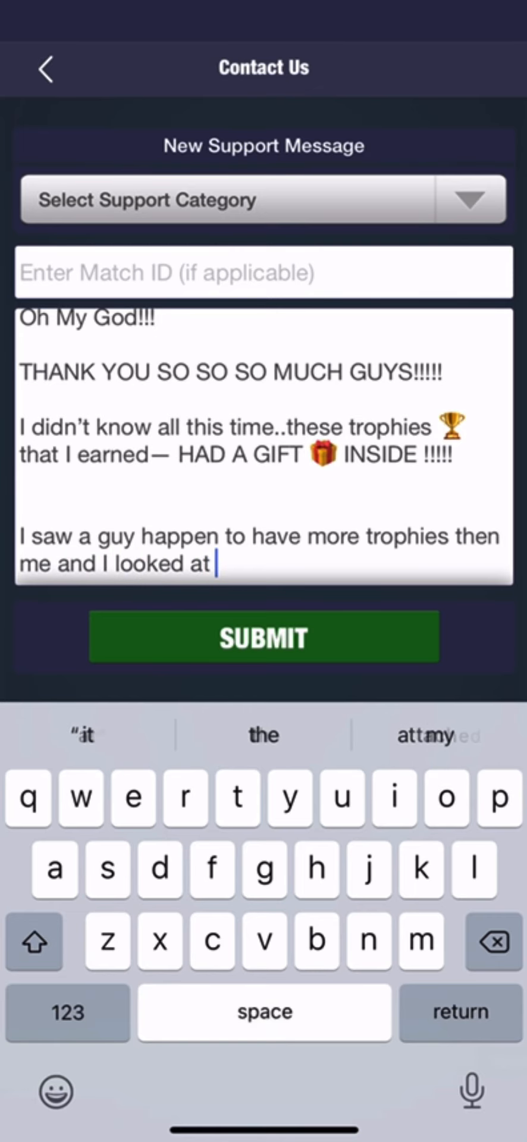
text(mines and h)
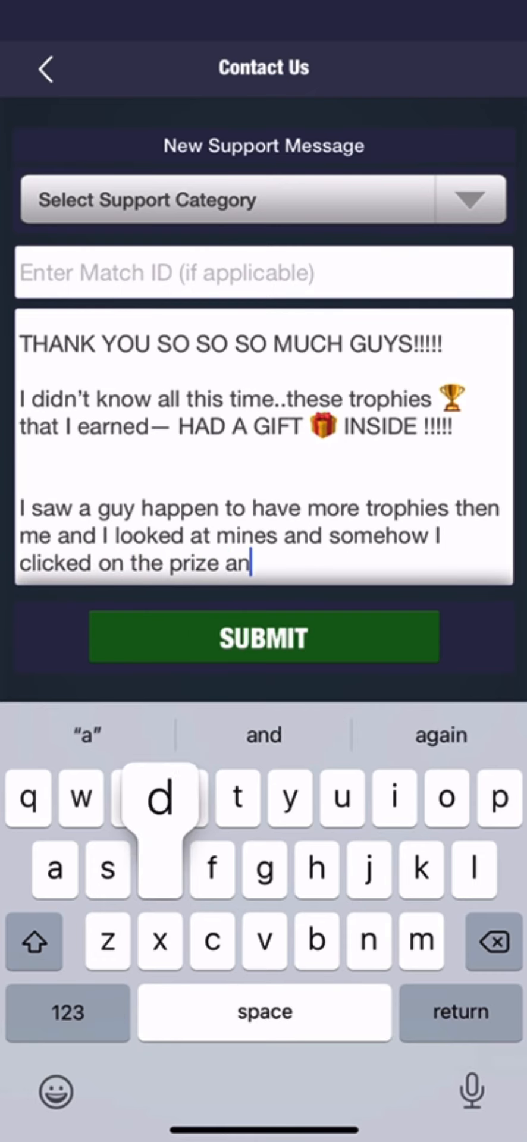
text(d there was)
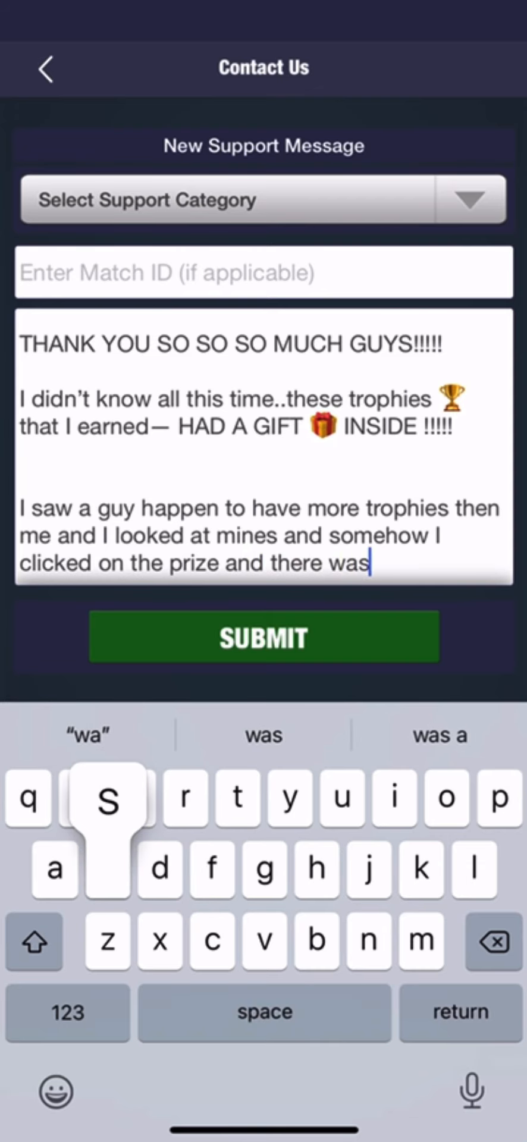
text(so many)
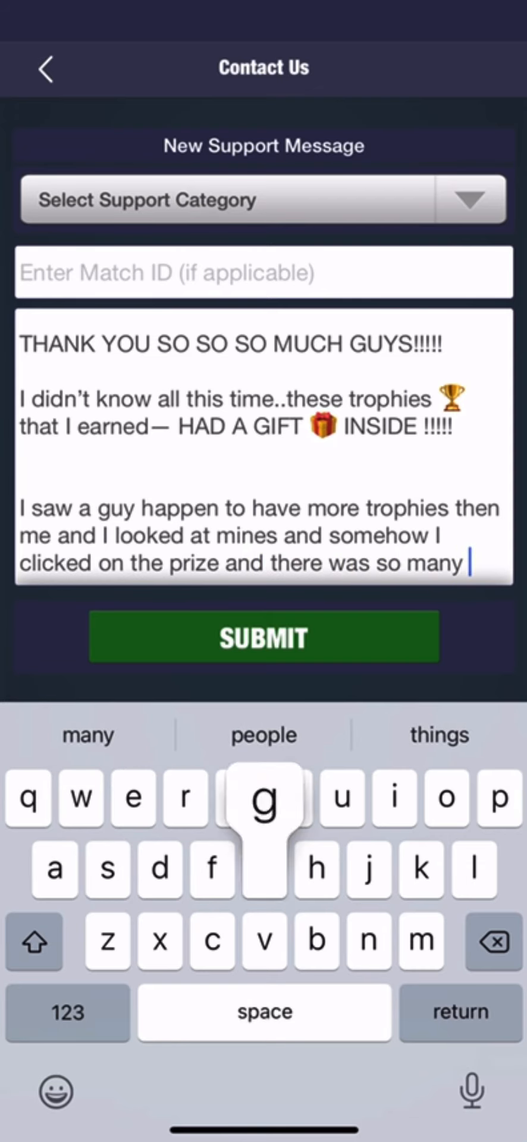
text(gifts in ALLL O)
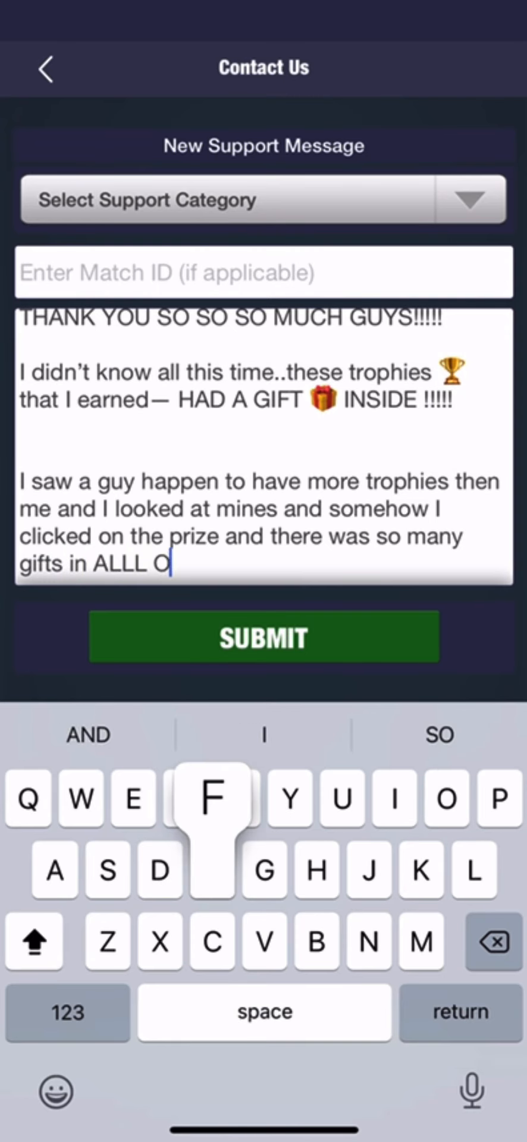
Type that they REFERRED ALL of them, earning cash, Z Points & TICKETSSSSS
text(FFF THEMMMM)
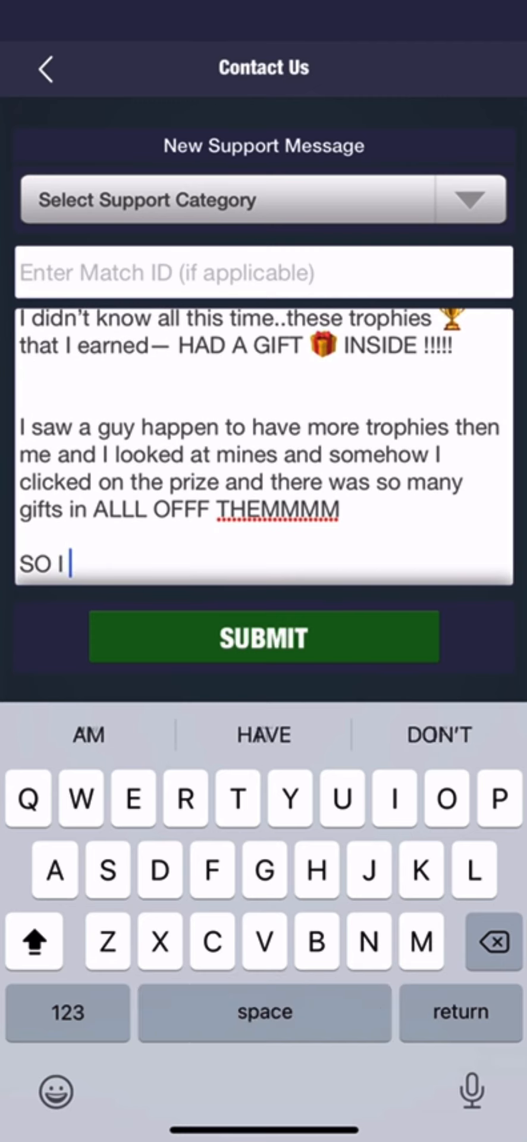
text(REFERRED)
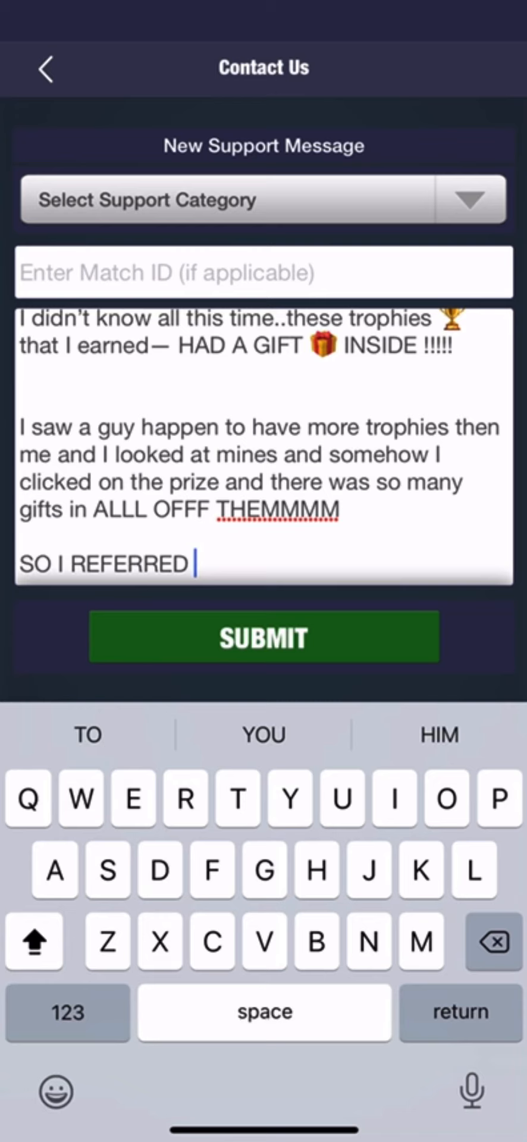
text(ALLLL OF THE)
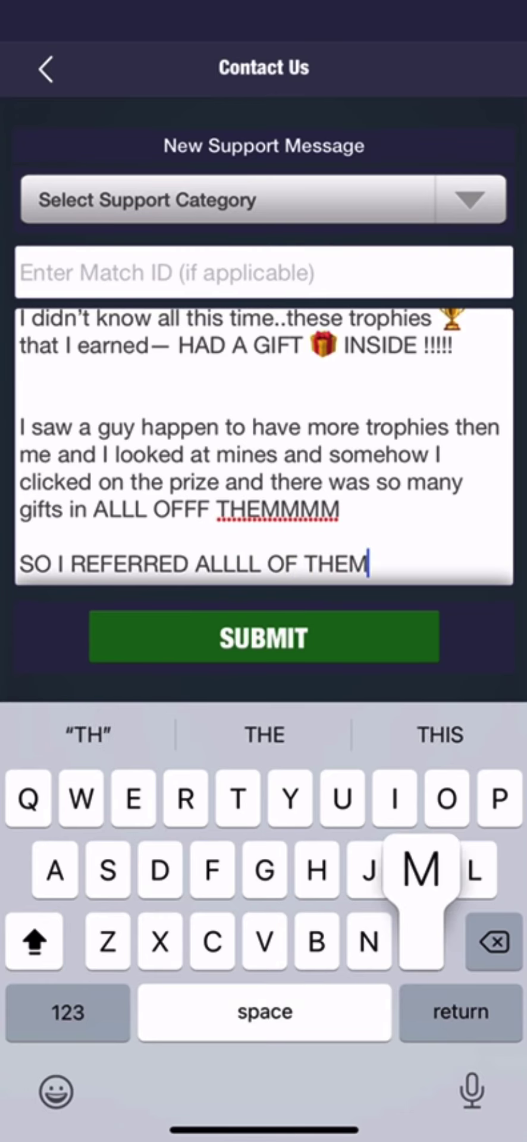
text(MMMMM AND I RECEIVED CASH)
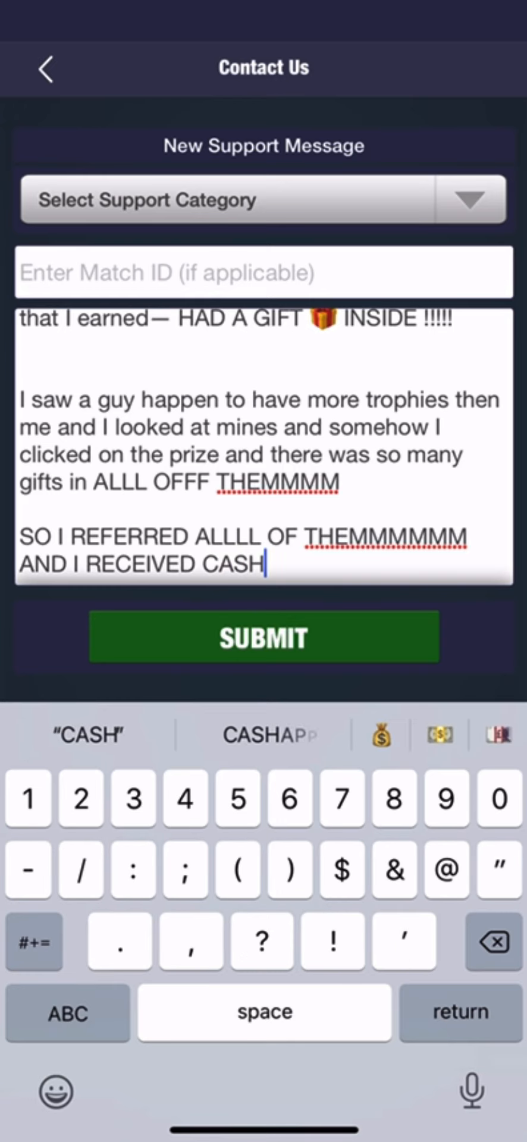
text(!!!!, Z)
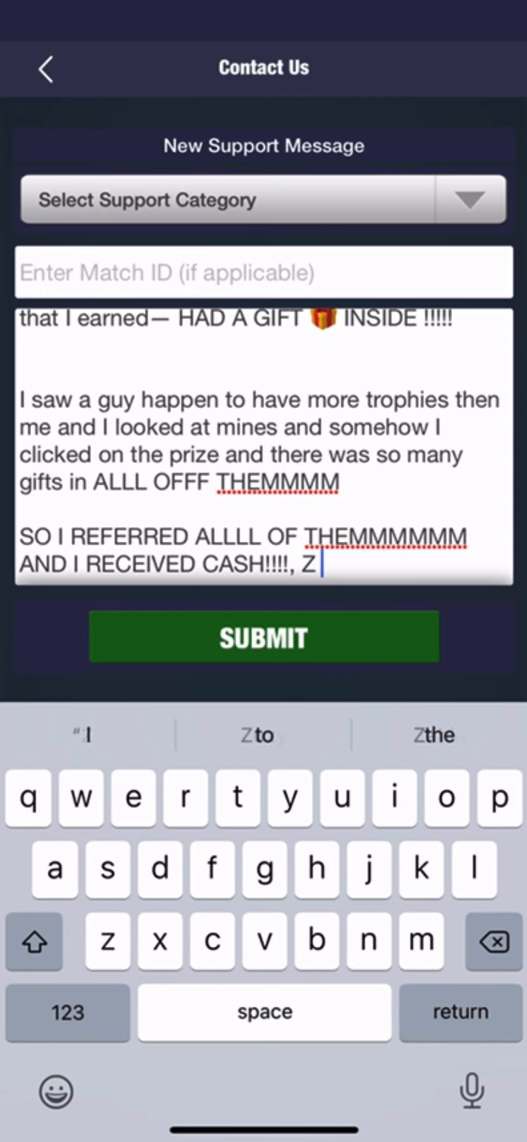
text(Points)
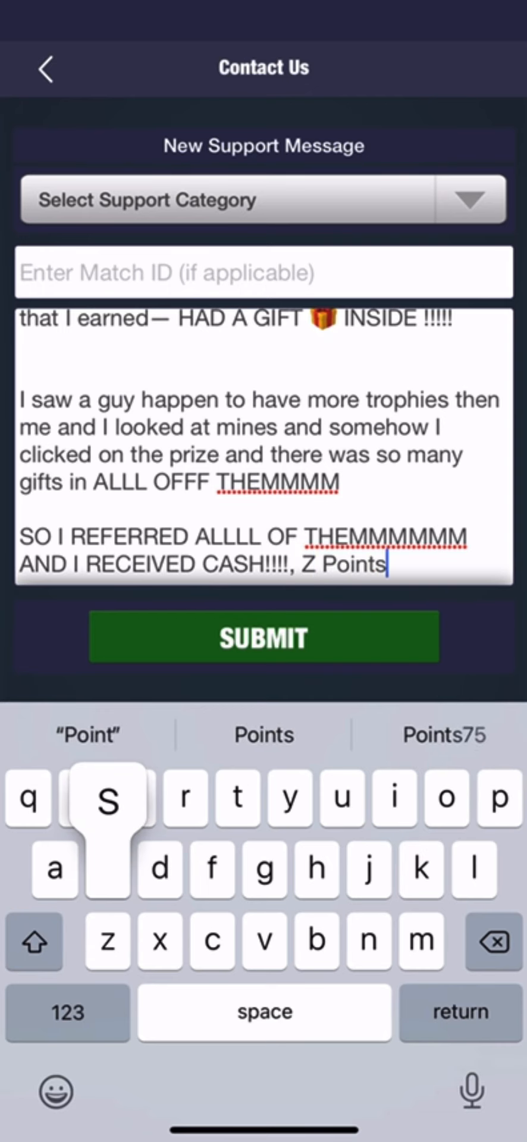
text(,)
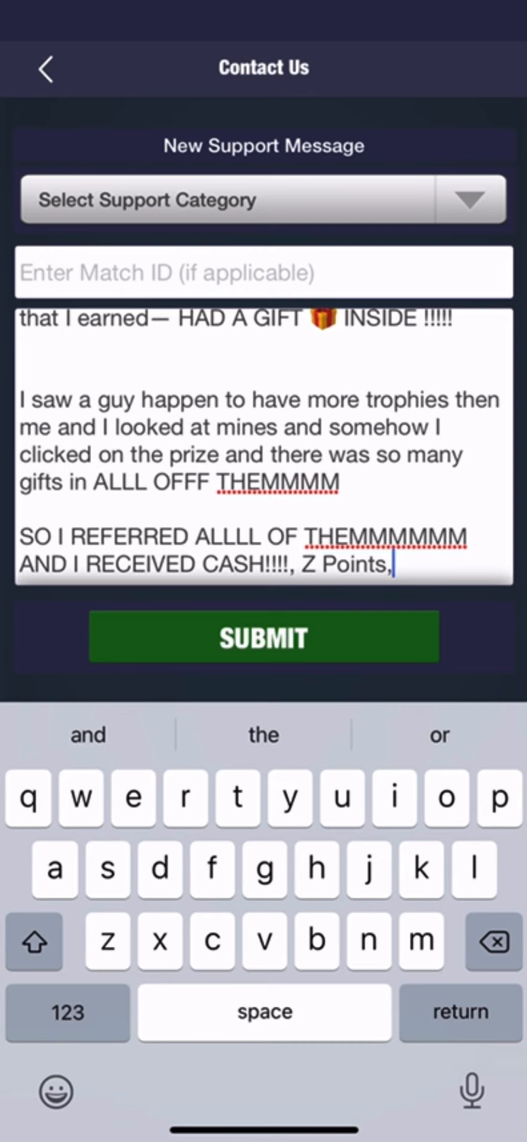
text(&)
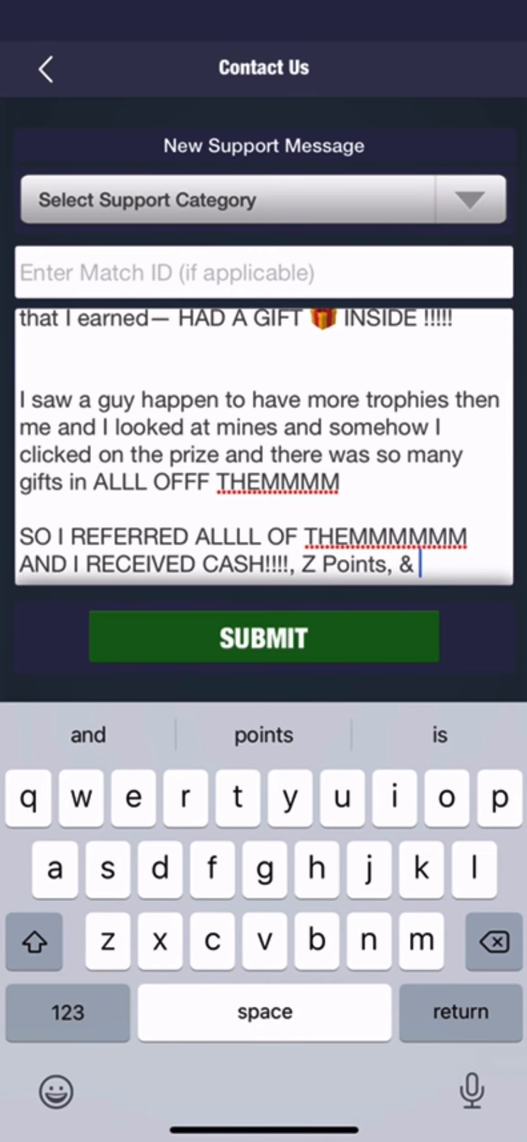
text(TICKET)
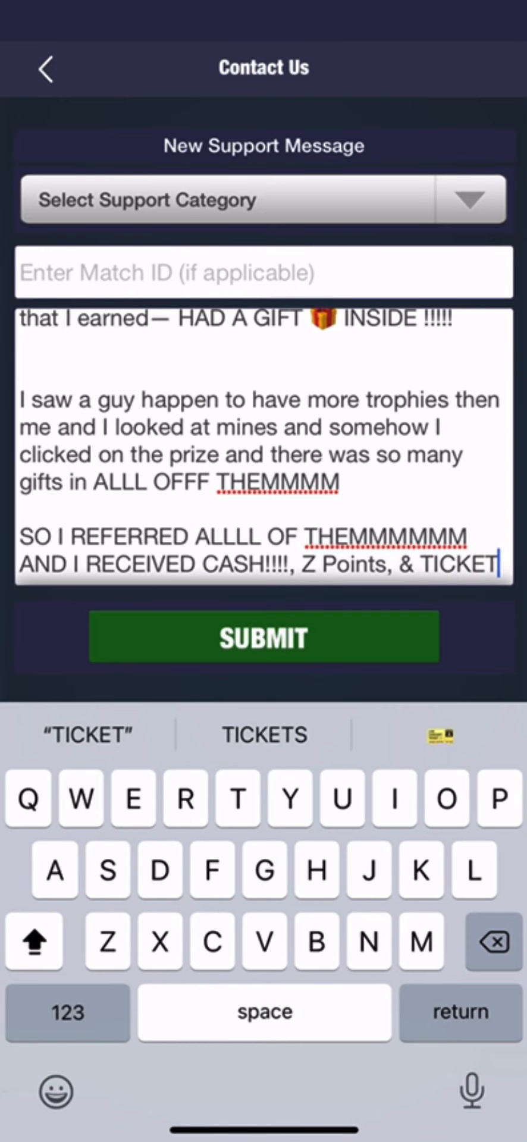
text(SSSSS)
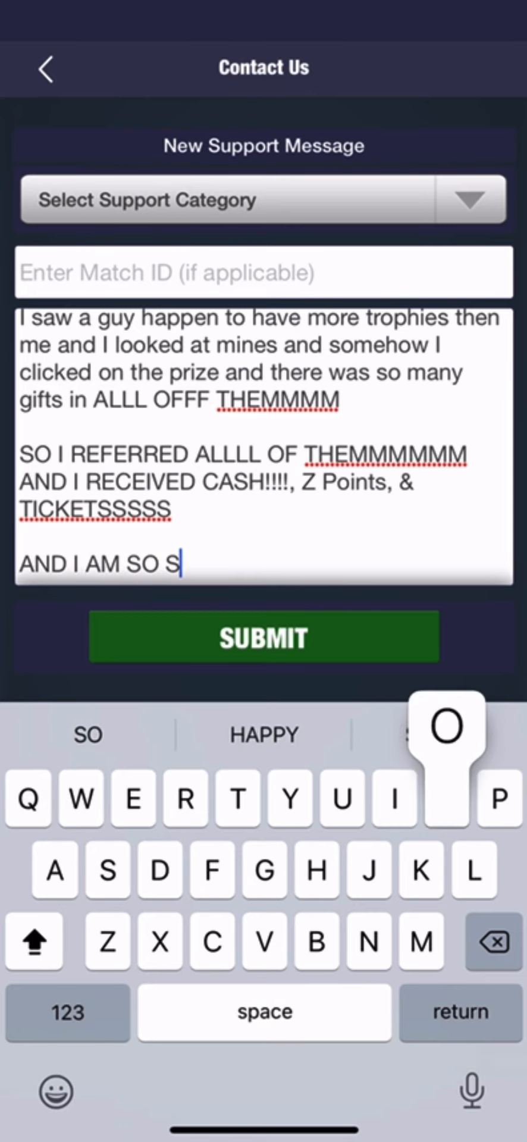
Type 'SO HAPPY' and 'my ticket balance went from 20k to 360k'
text(O HAP)
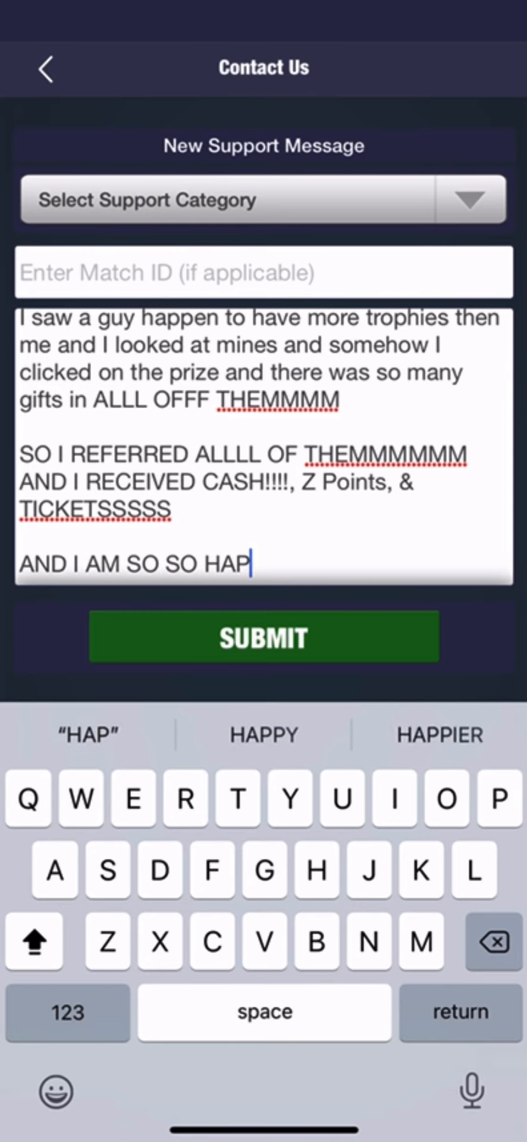
text(PY....)
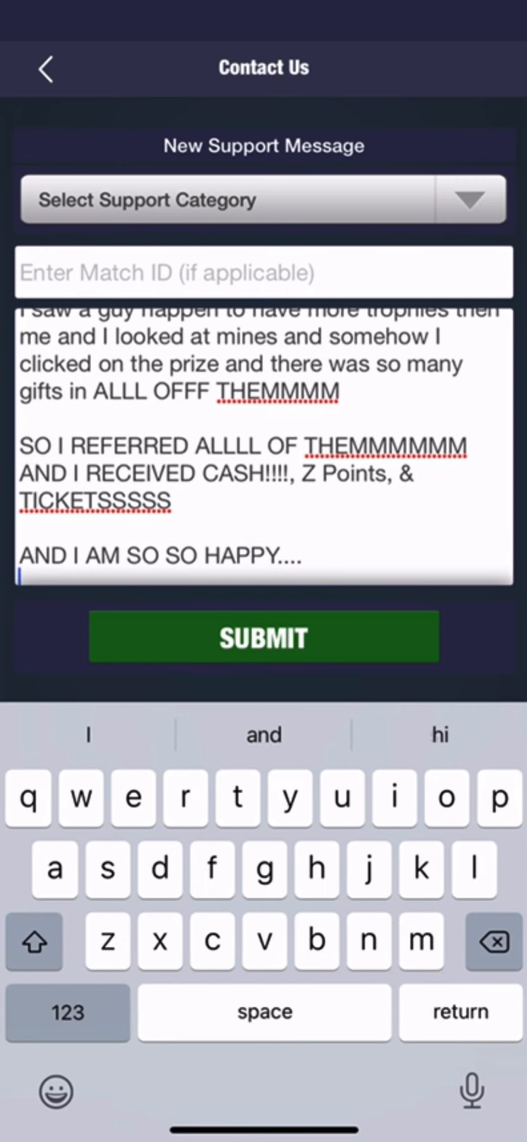
text(my)
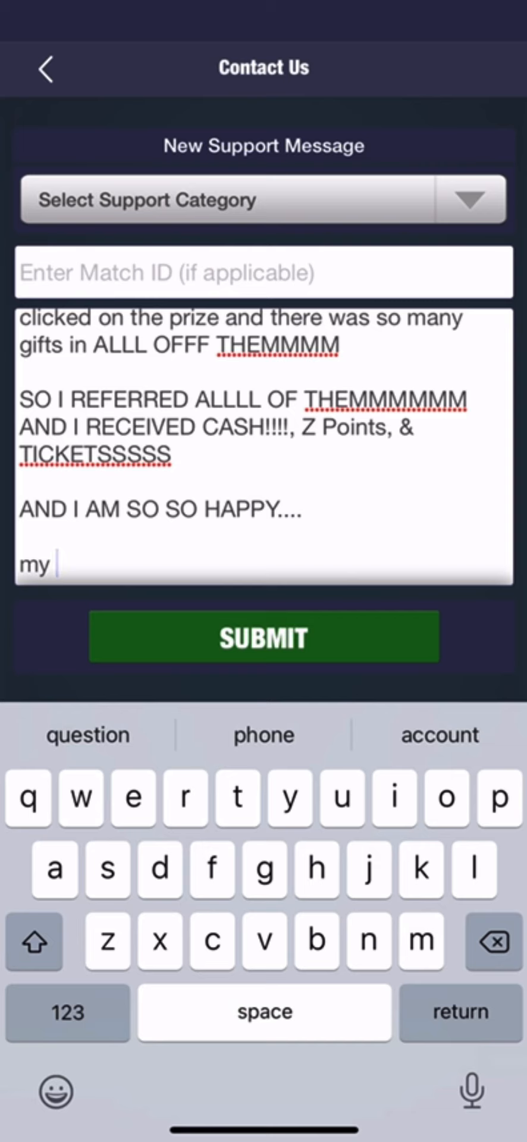
text(ticket b)
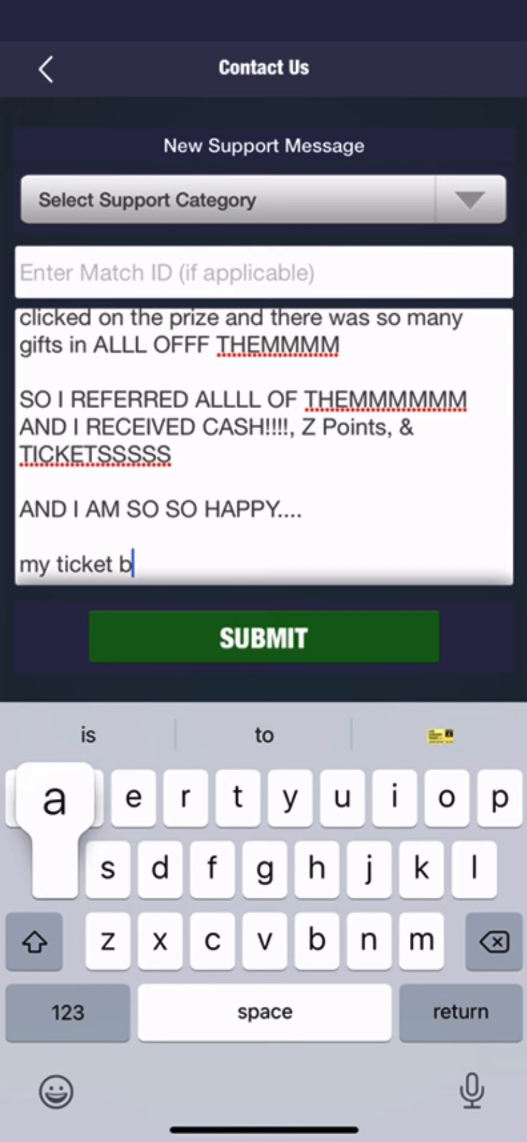
text(alance went)
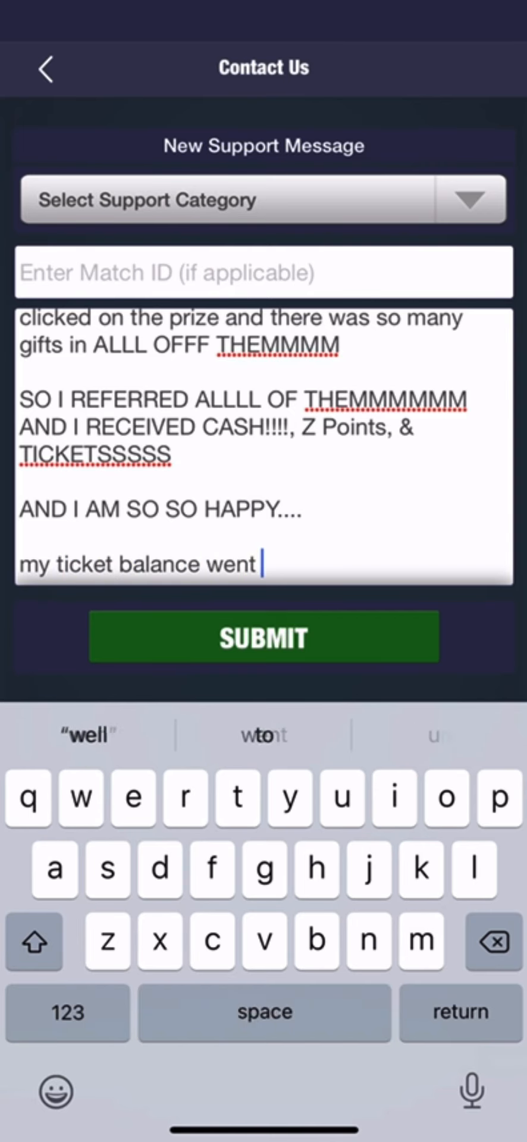
text(from 20)
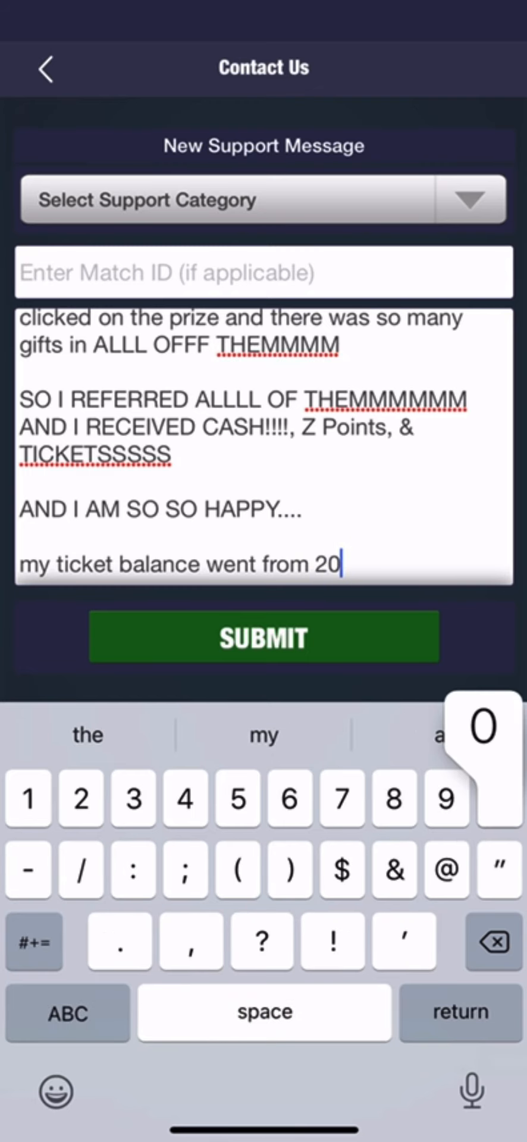
text(k to)
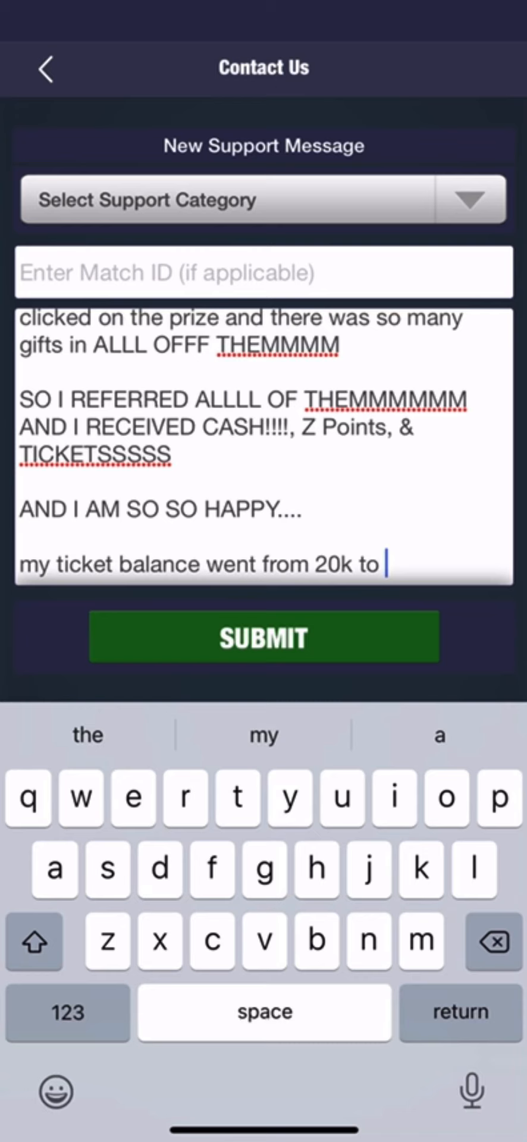
text(36)
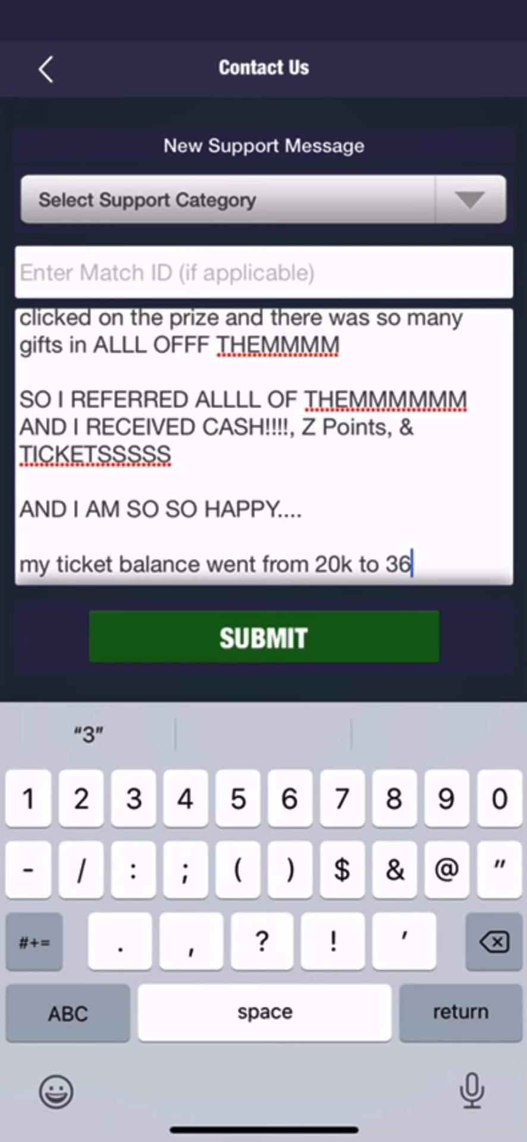
text(0)
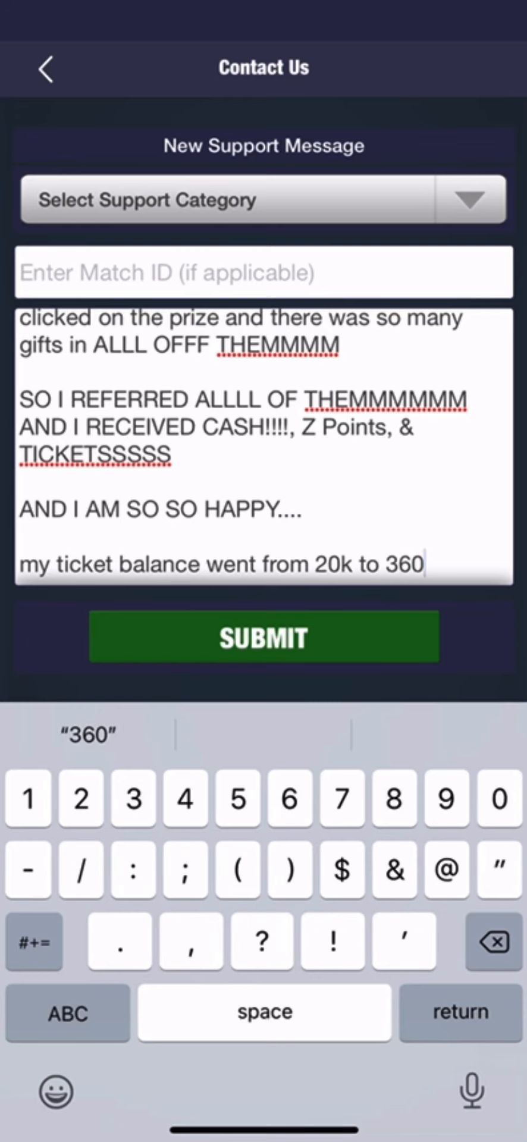
text(k and my cash bal)
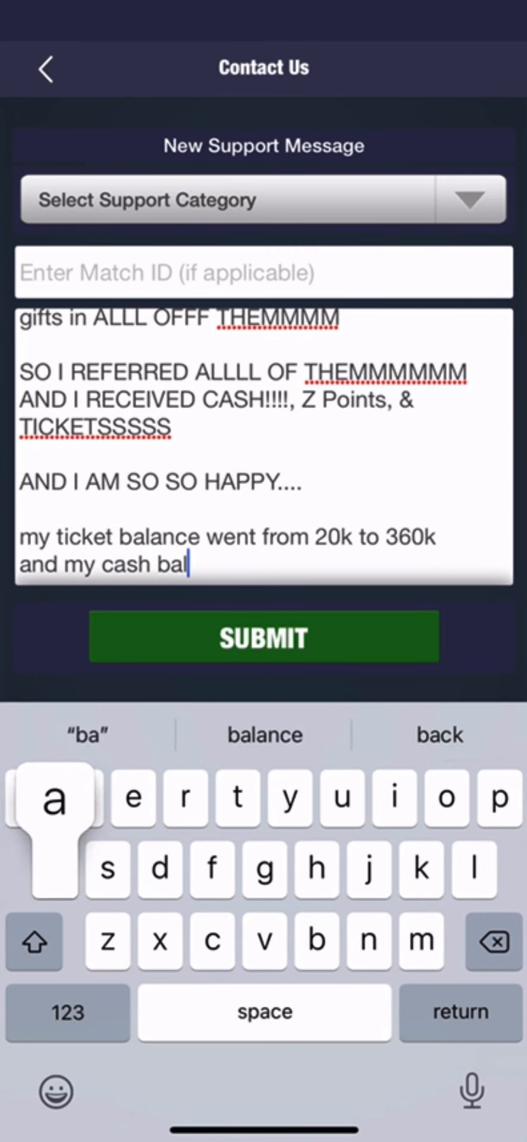
Type that cash went from 25$ to 85$ and Z from a couple to thousand
text(ance went feom 25$ to)
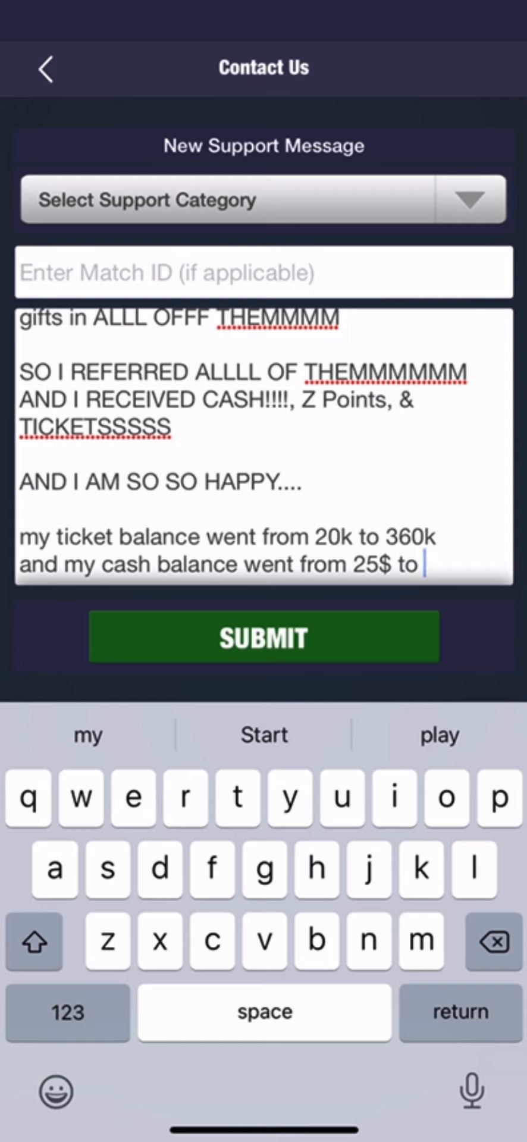
click(70, 1013)
text( 85)
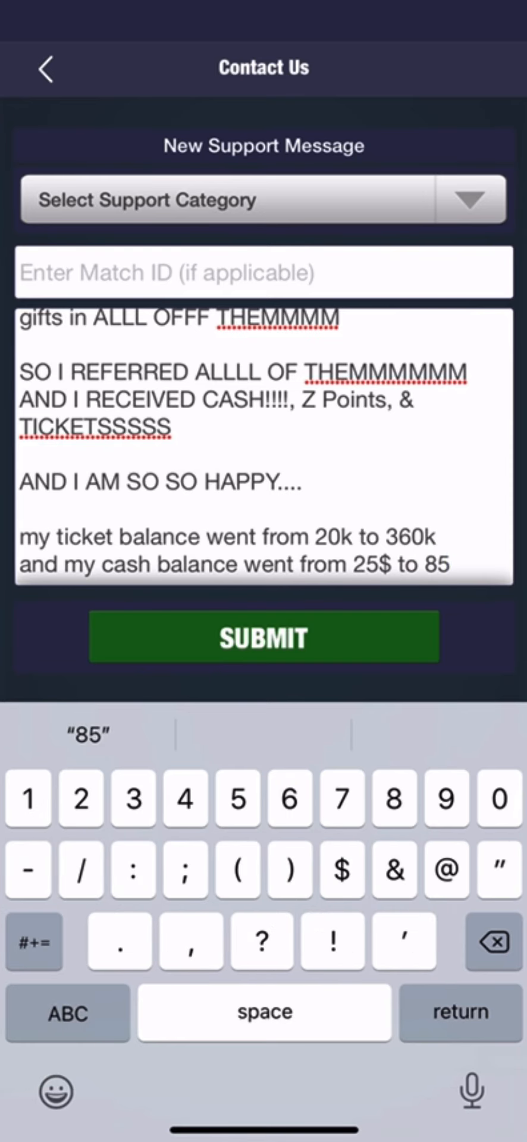
text($ and my z went from couple to thousands)
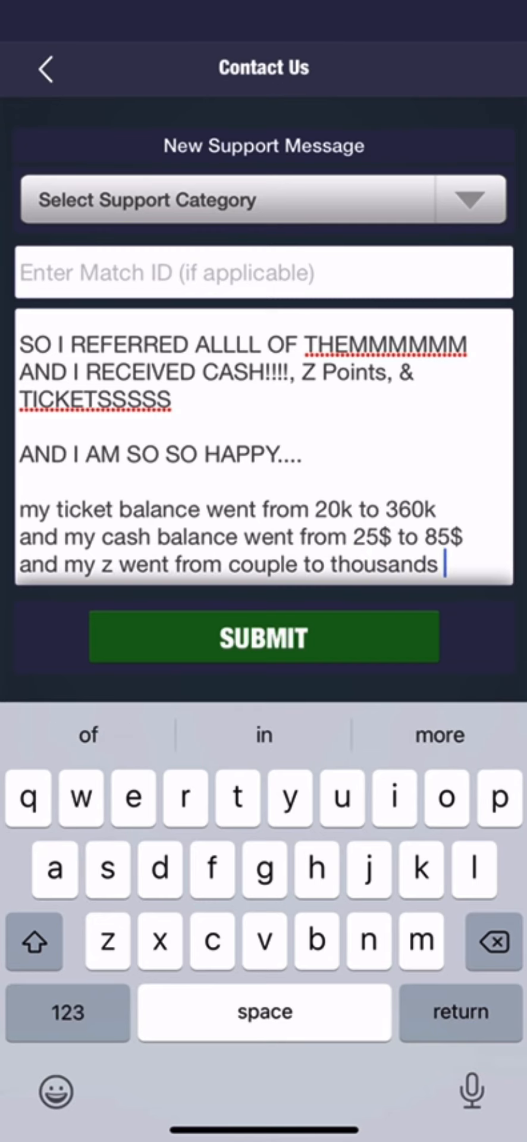
key(backspace)
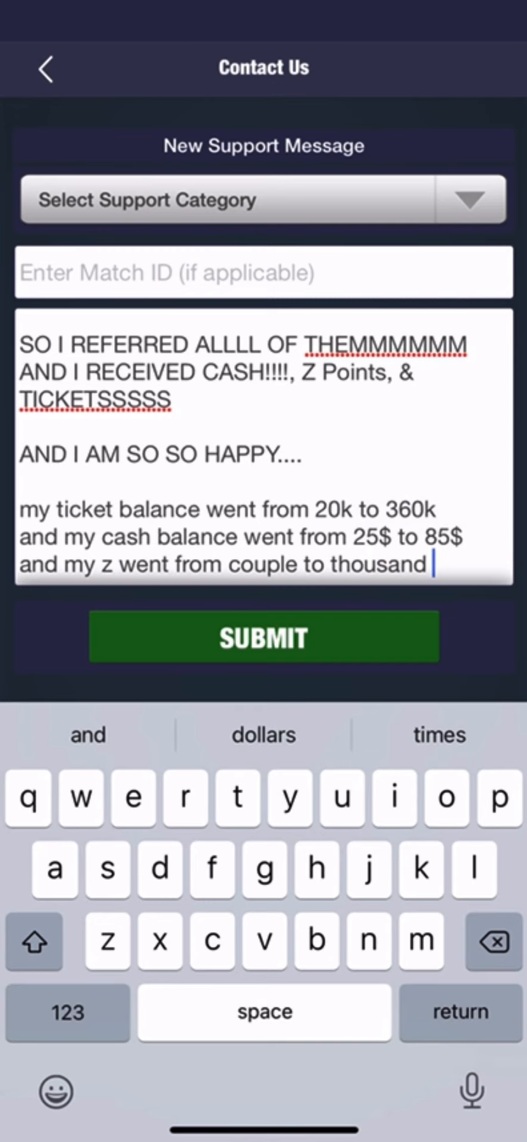